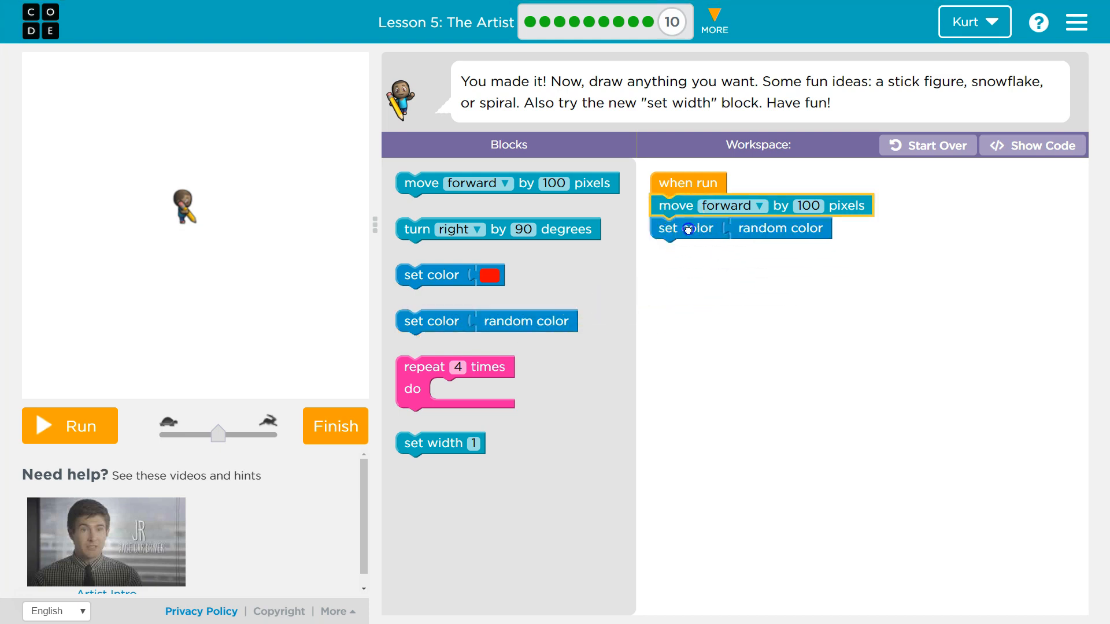
Detach the move block, wrap random color in repeat 4, and add set width 2 above
left_click_drag(711, 205, 719, 268)
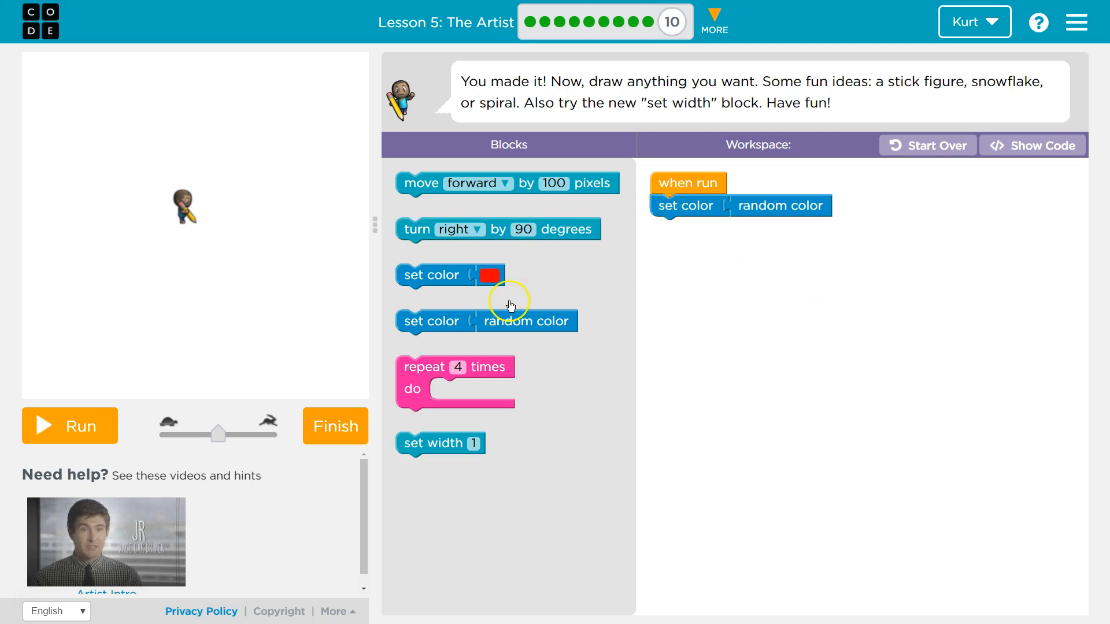
left_click_drag(687, 206, 778, 306)
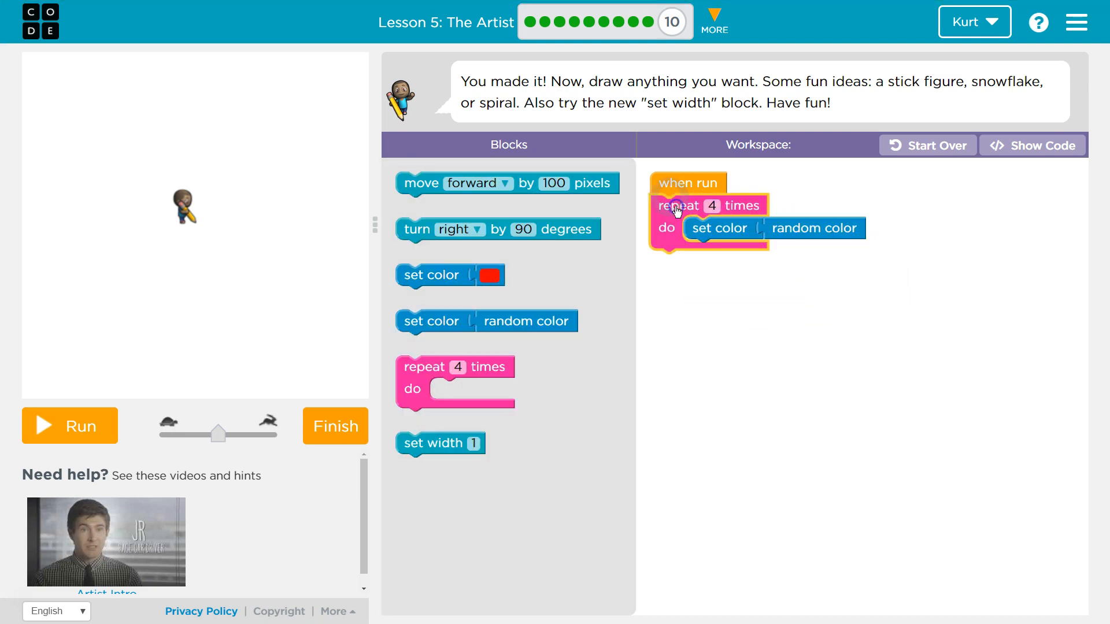
left_click_drag(439, 444, 694, 205)
type("2")
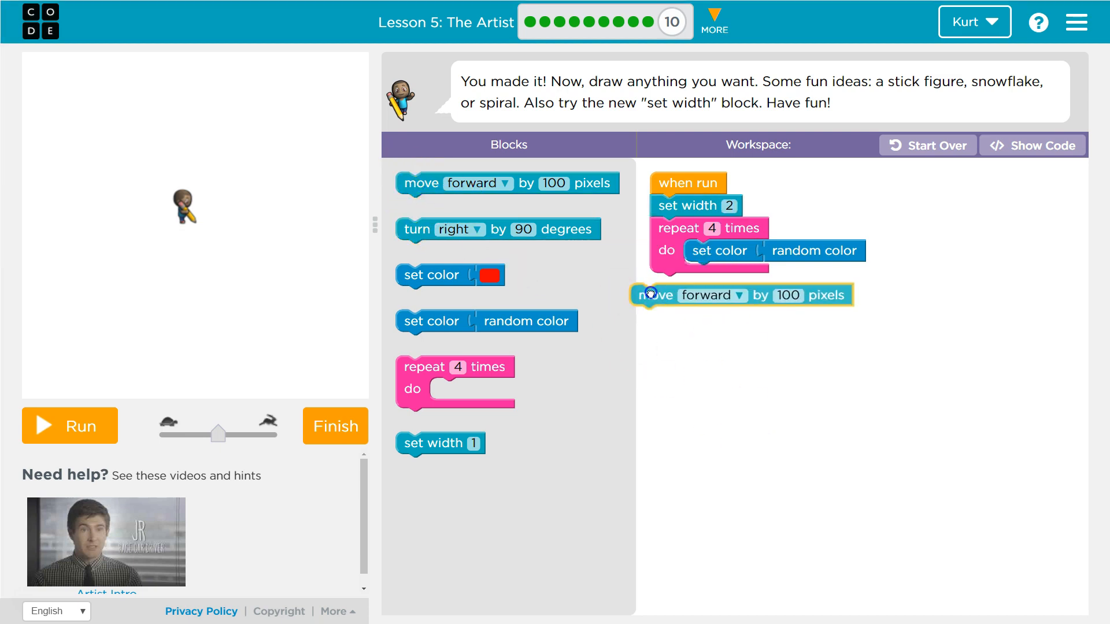
Put move forward 100 inside the loop and set the turn right angle to 139
left_click_drag(650, 296, 707, 272)
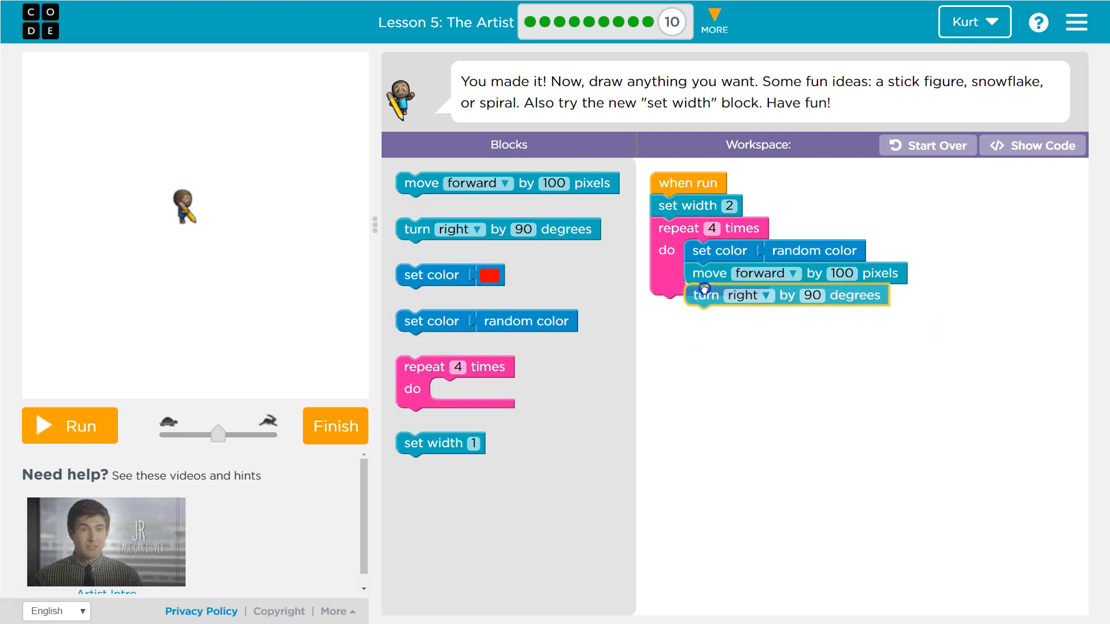
left_click(763, 295)
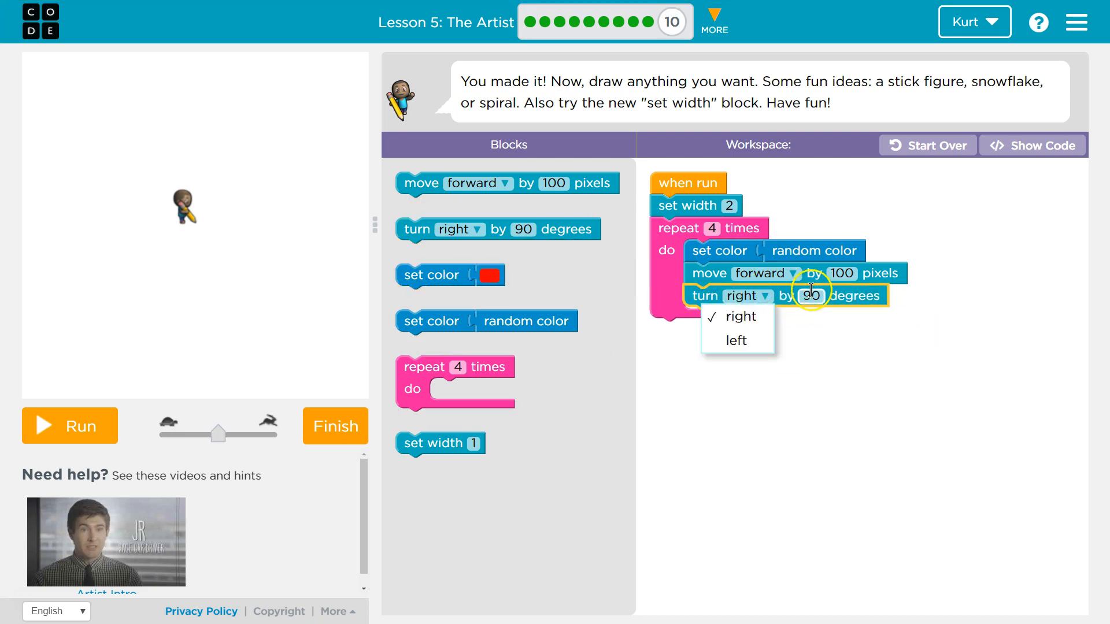
left_click(811, 296)
type("139")
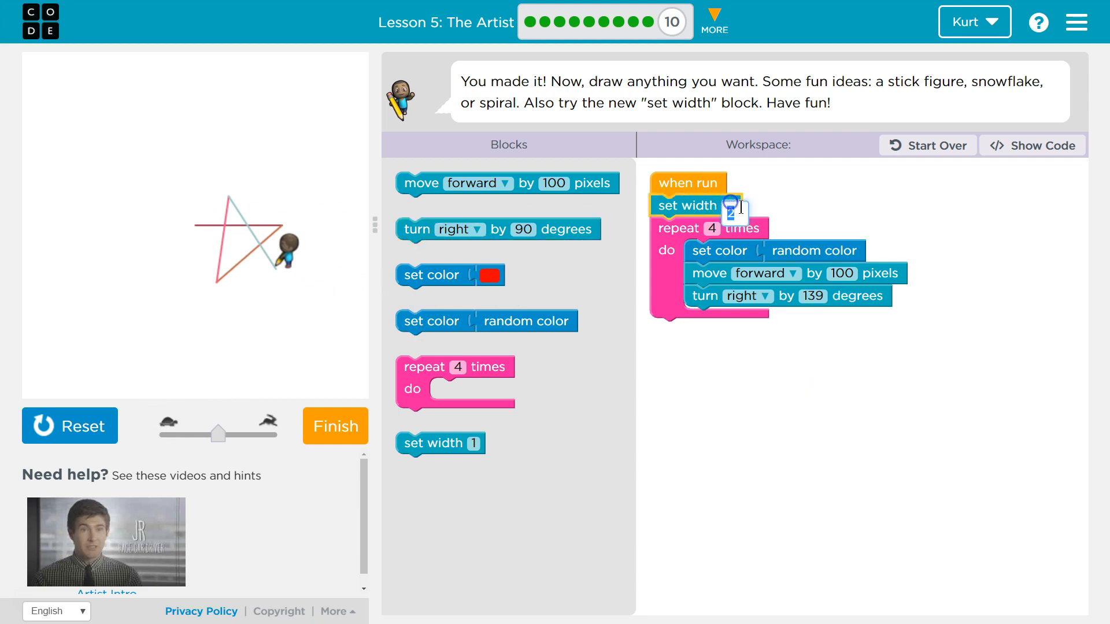
Set the line width to 8 and reset the canvas
type("8")
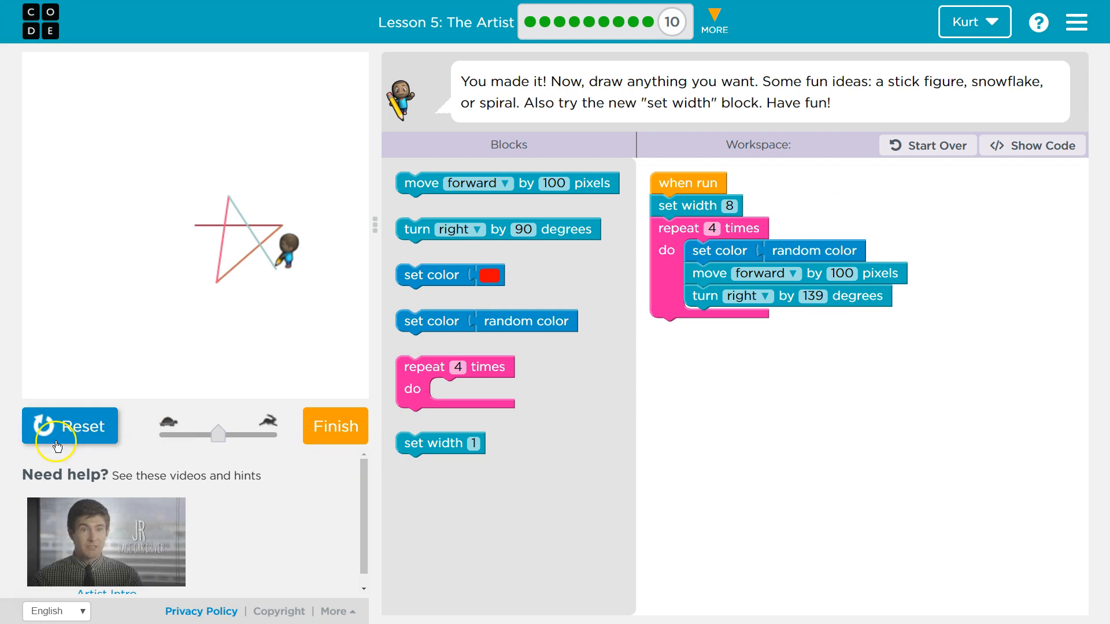
left_click(69, 425)
type("5")
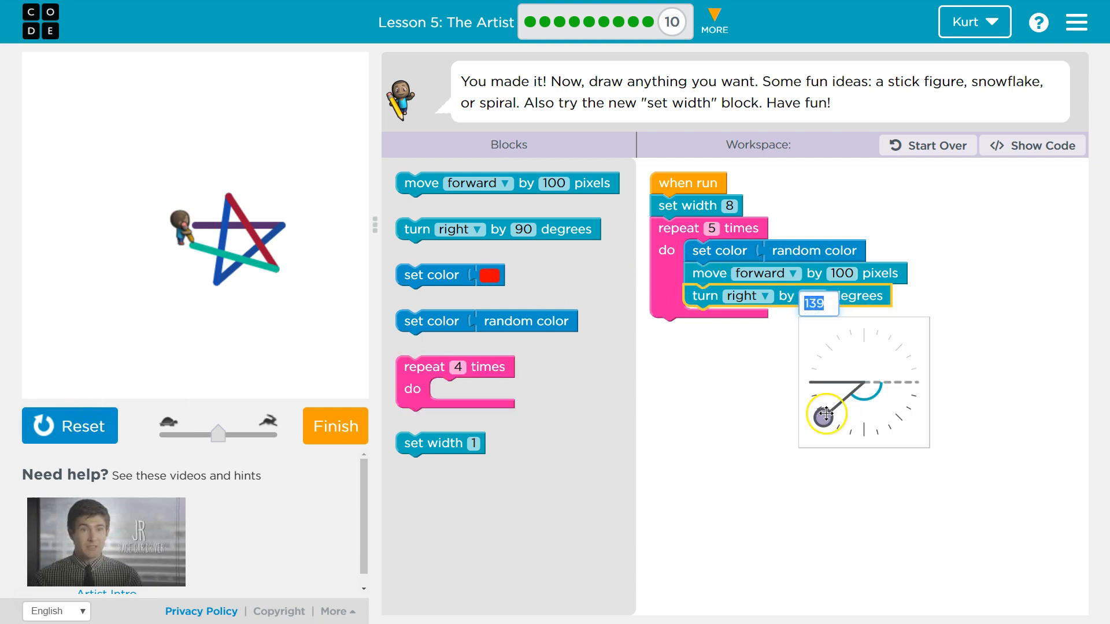
Drag the turn angle dial from 139 to about 145 degrees and rerun
left_click_drag(827, 416, 827, 422)
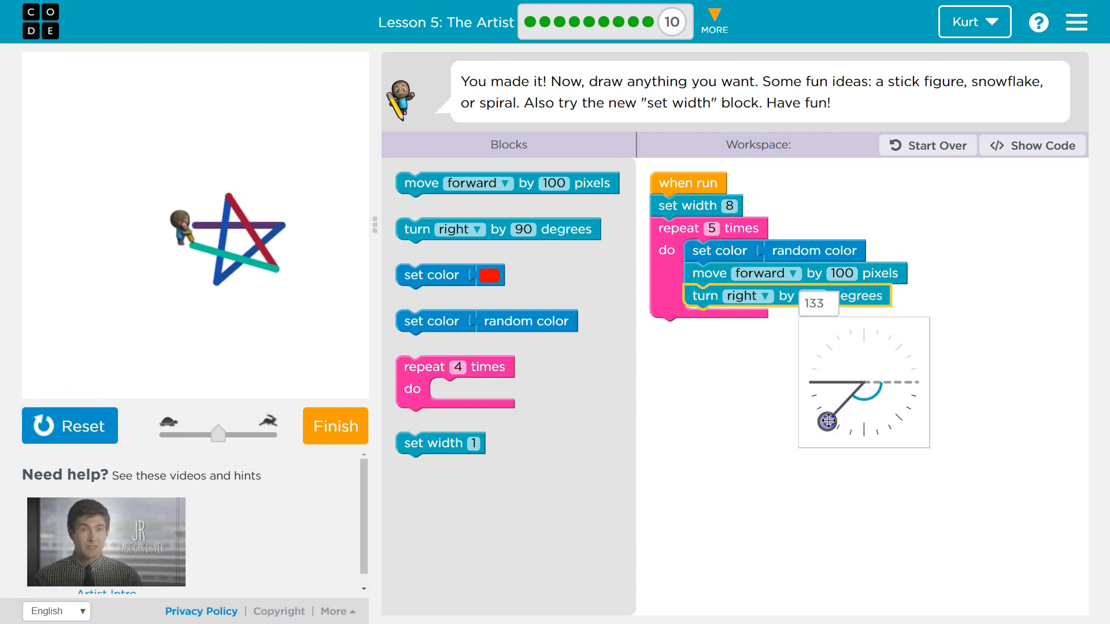
left_click(70, 426)
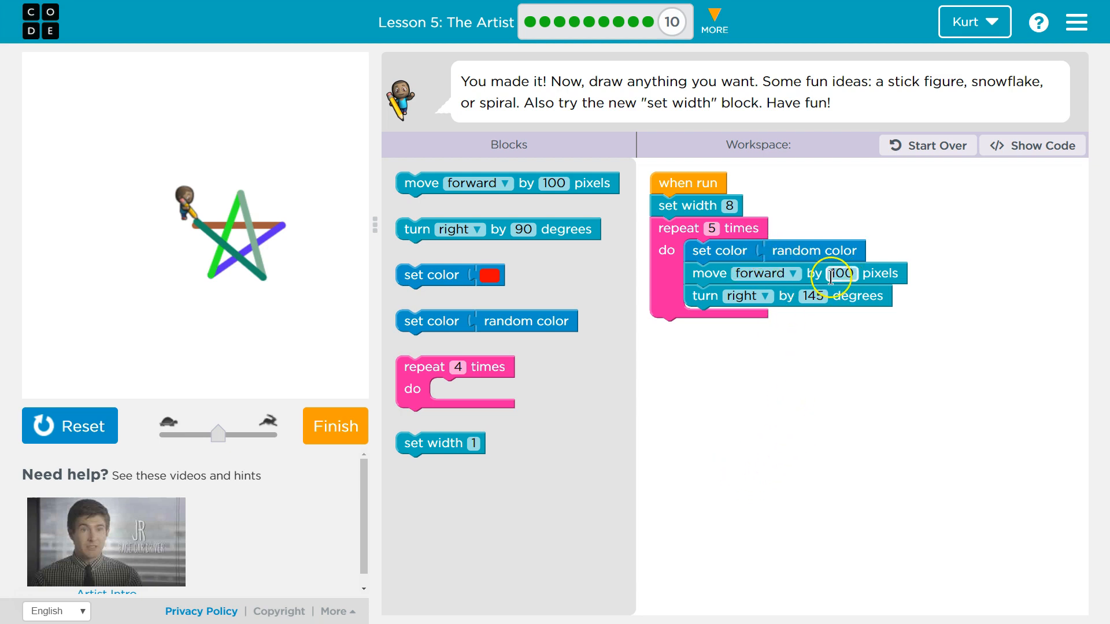
Lengthen the forward move to 150 pixels and redraw the star
left_click(842, 273)
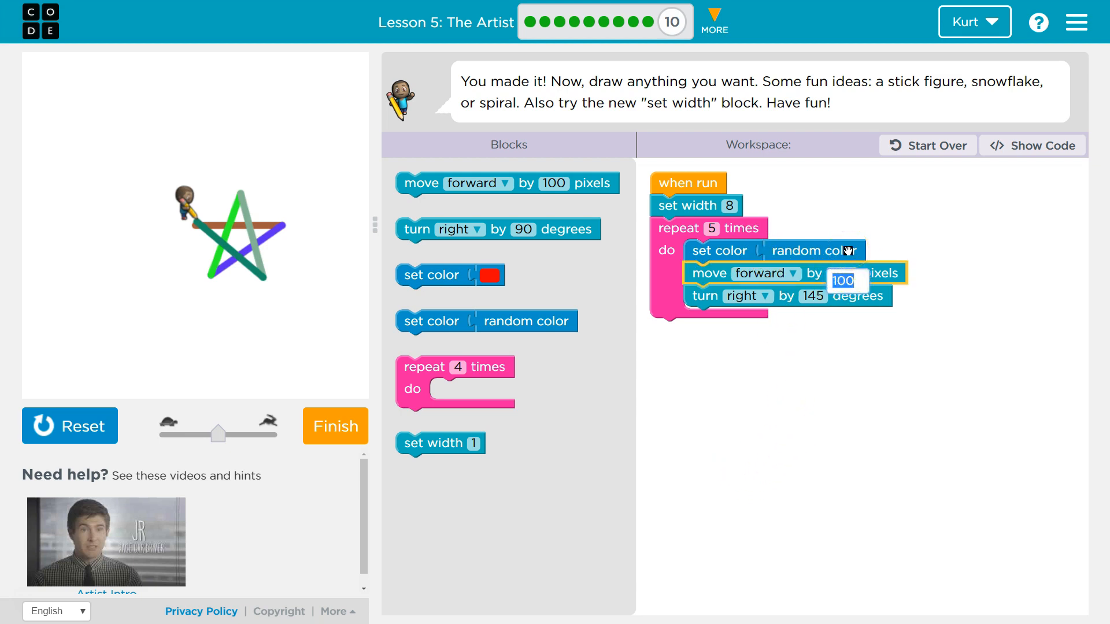
type("150")
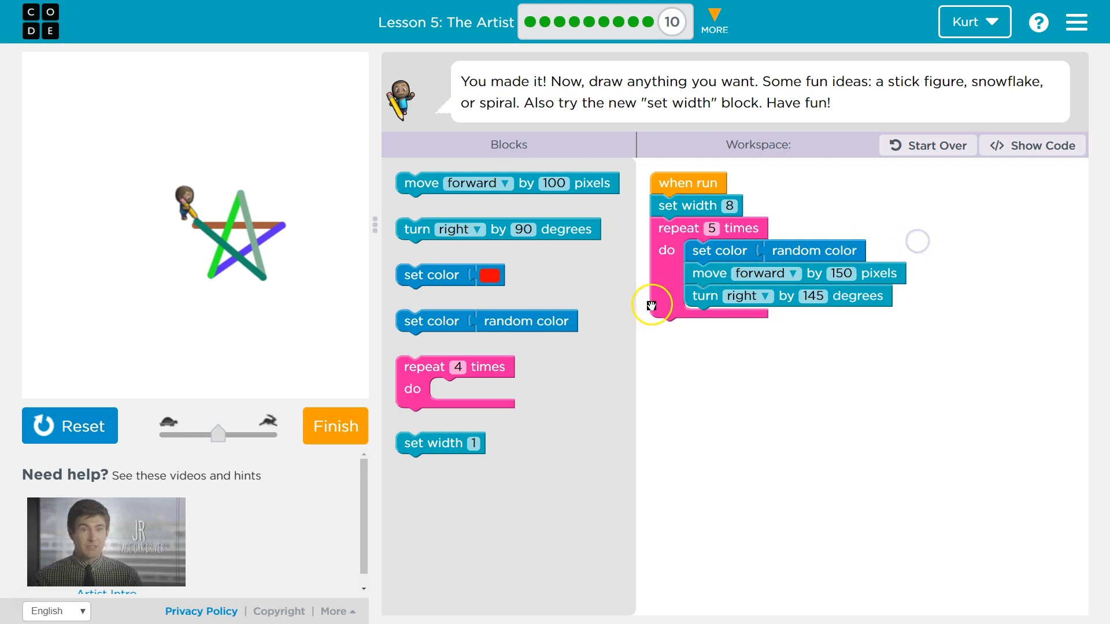
left_click(69, 426)
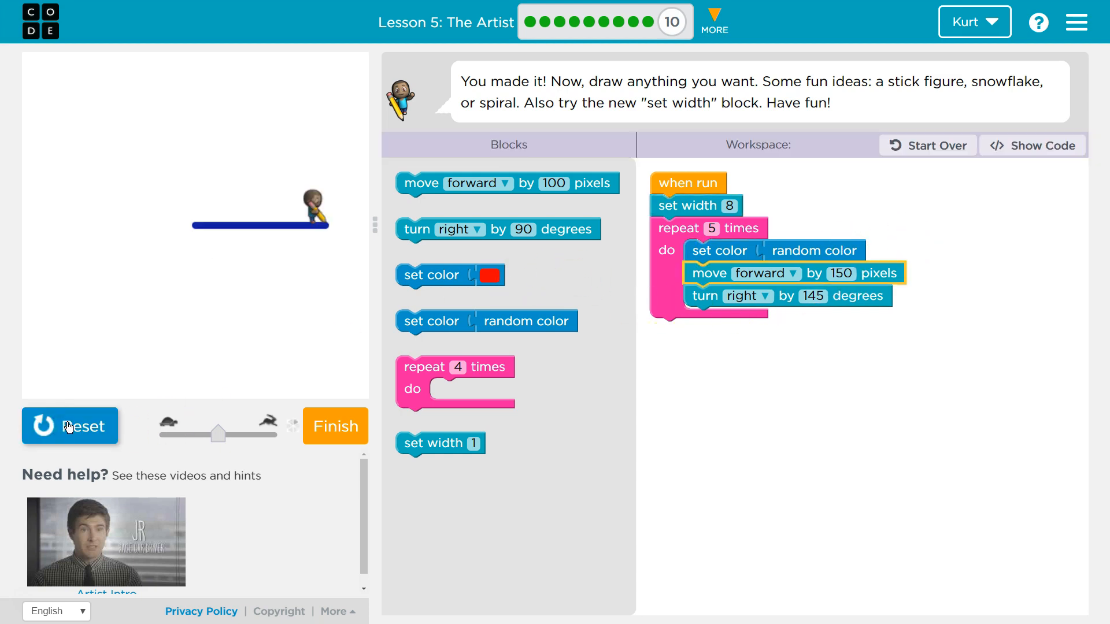
left_click(70, 426)
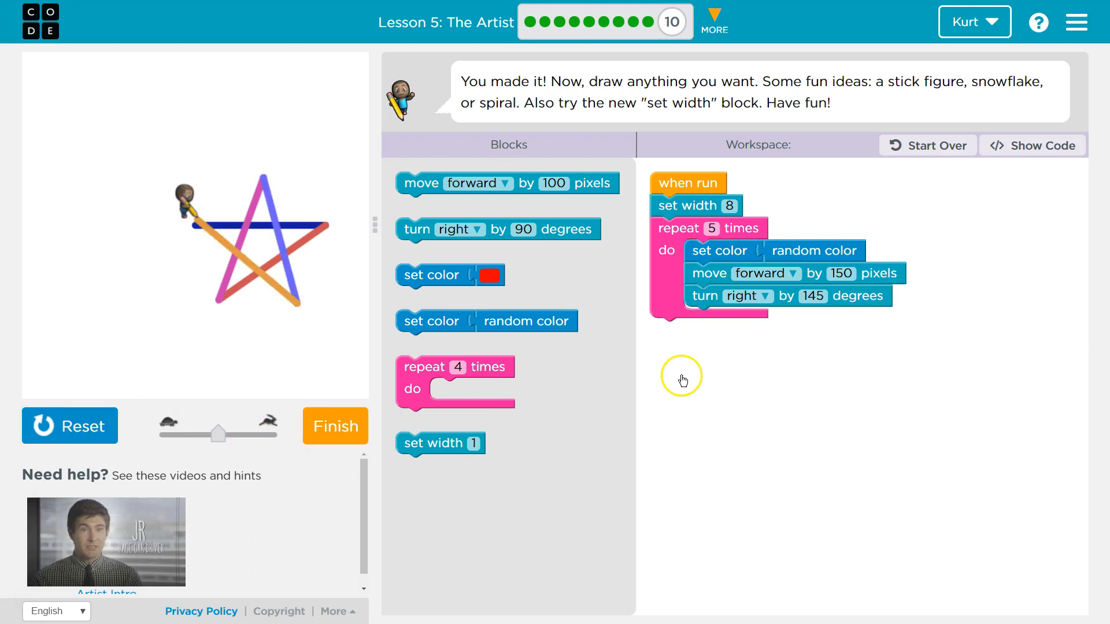
mouse_move(664, 249)
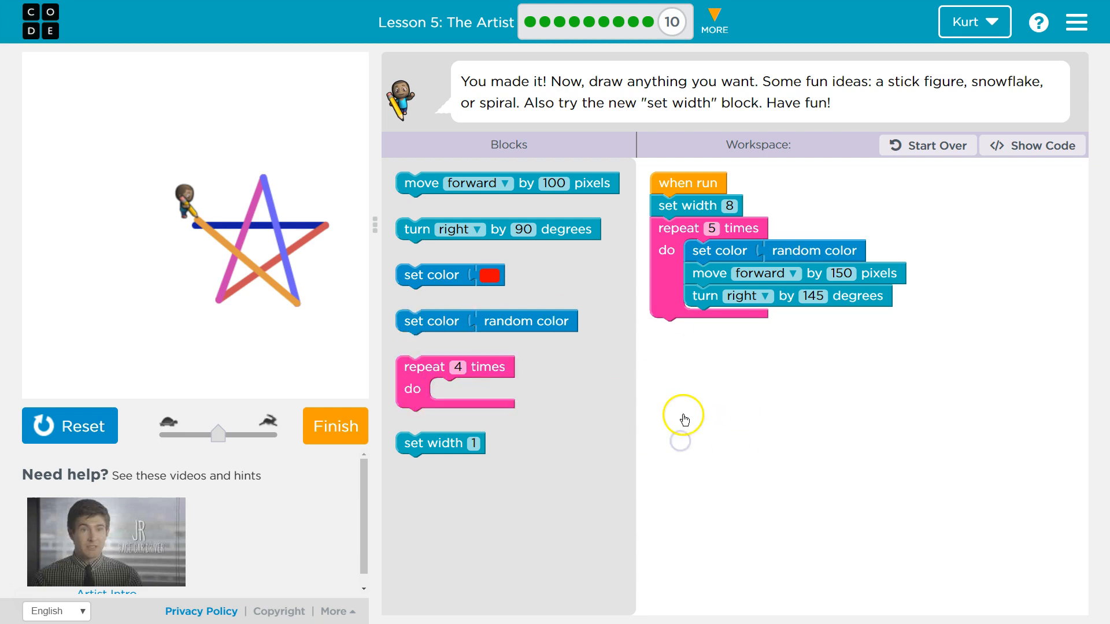
mouse_move(649, 350)
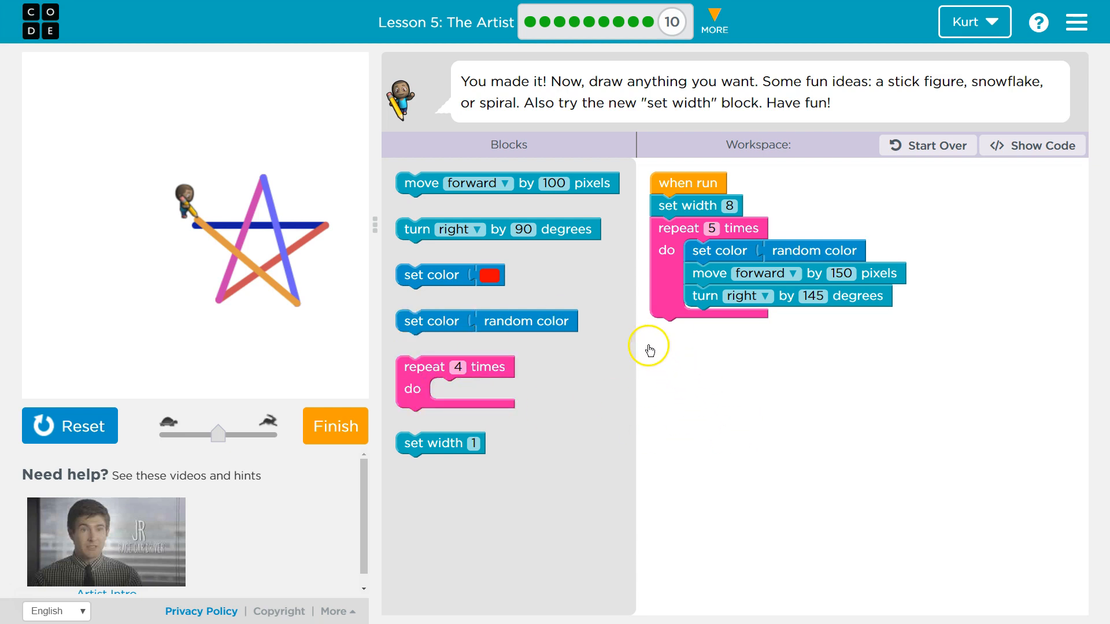
mouse_move(424, 353)
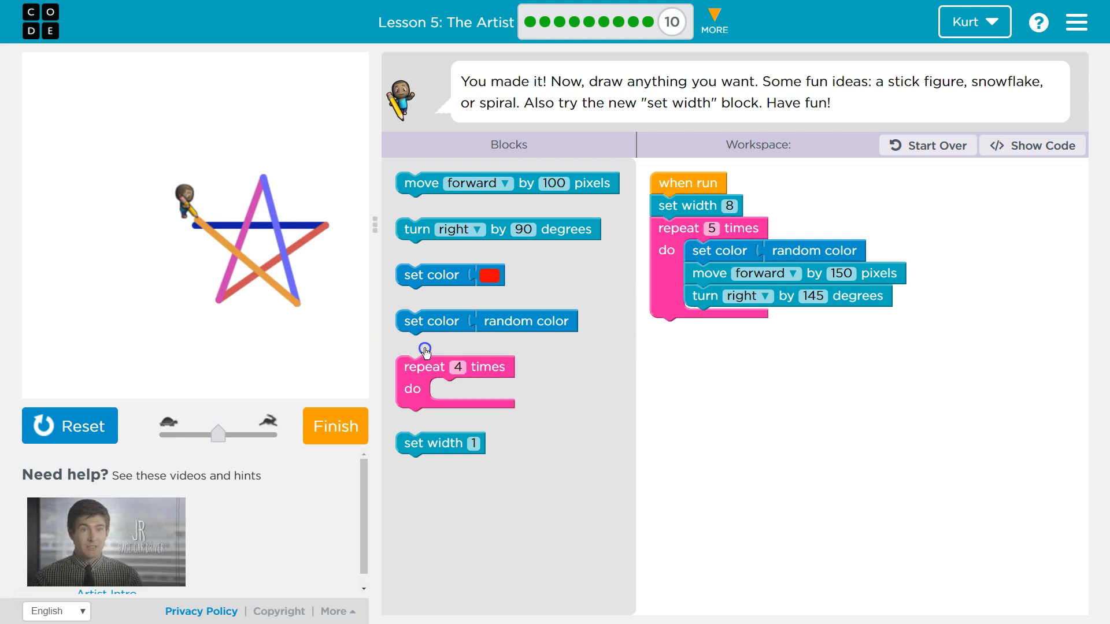
Nest the repeat 5 star loop inside a new repeat loop attached under set width
left_click(69, 425)
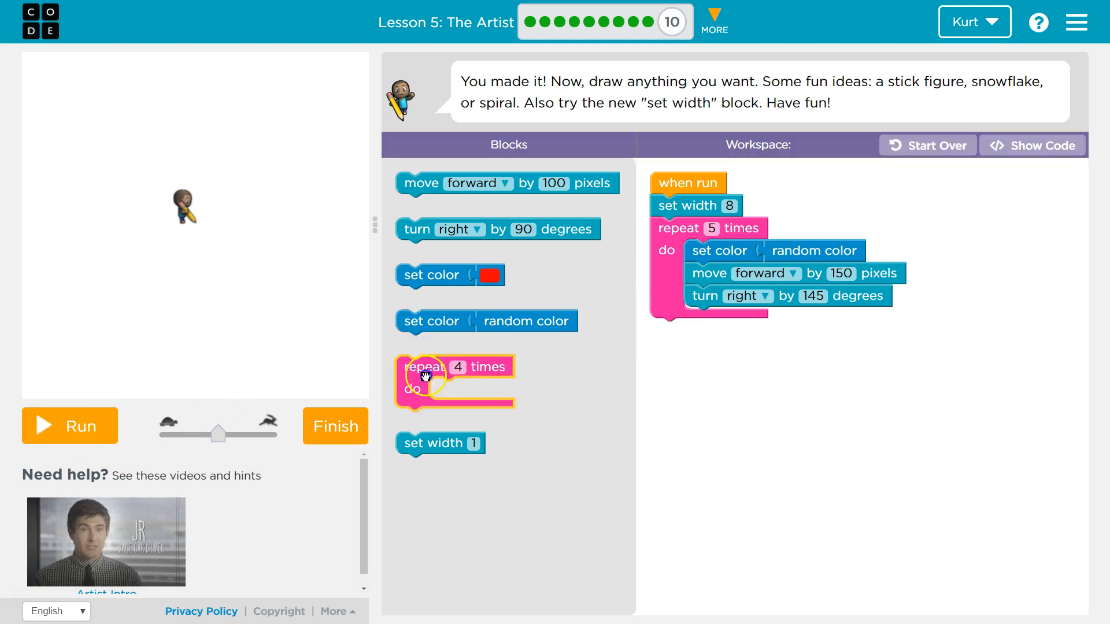
left_click_drag(424, 367, 708, 361)
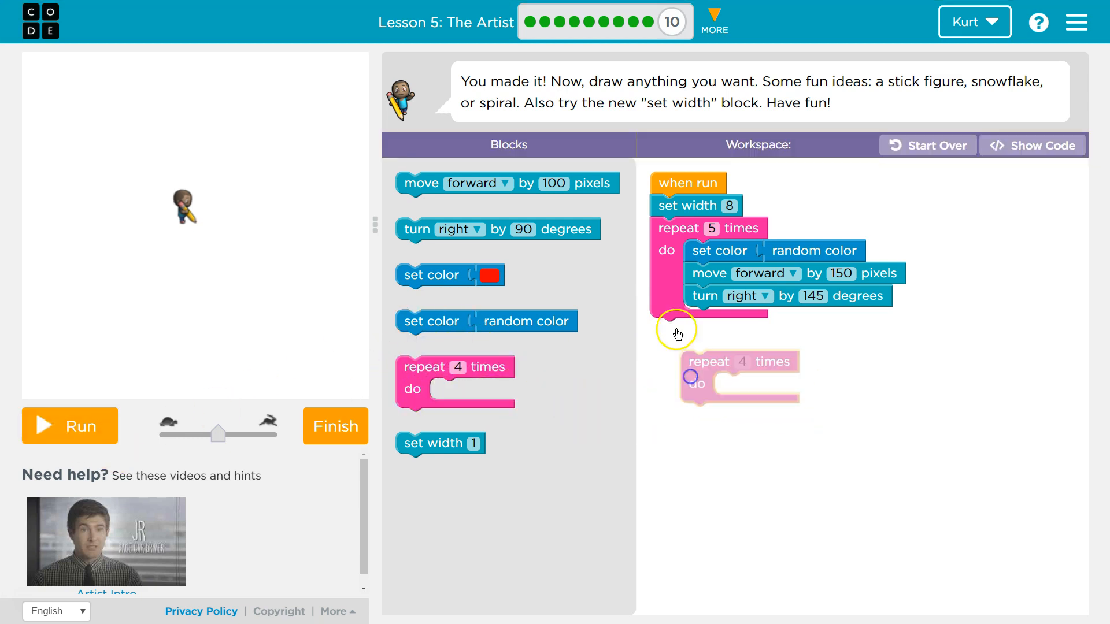
left_click_drag(676, 227, 743, 384)
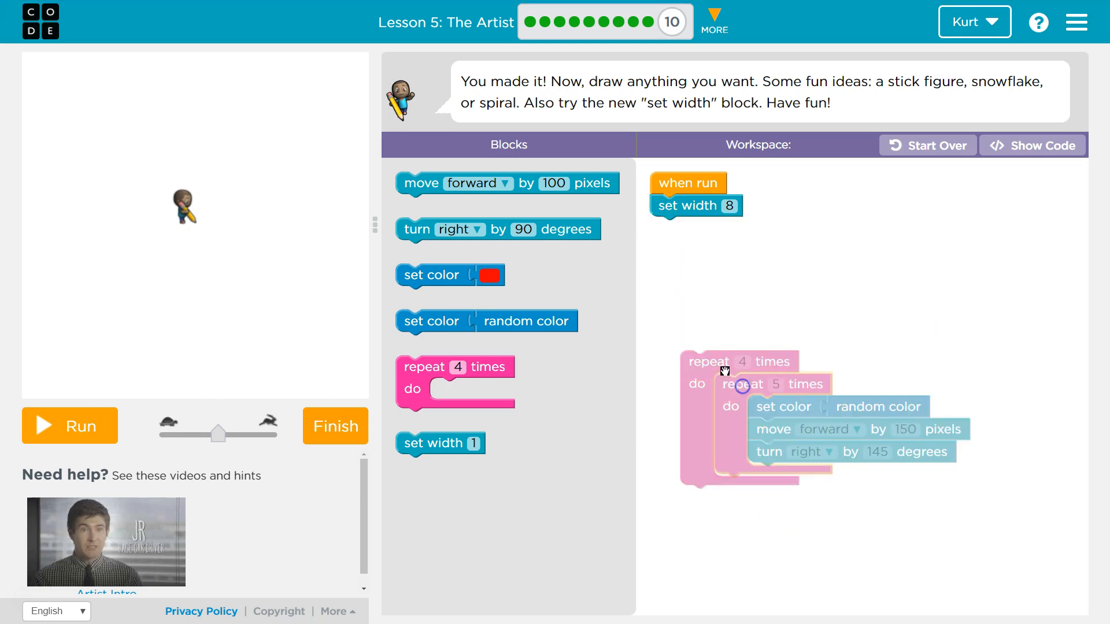
left_click_drag(708, 361, 712, 249)
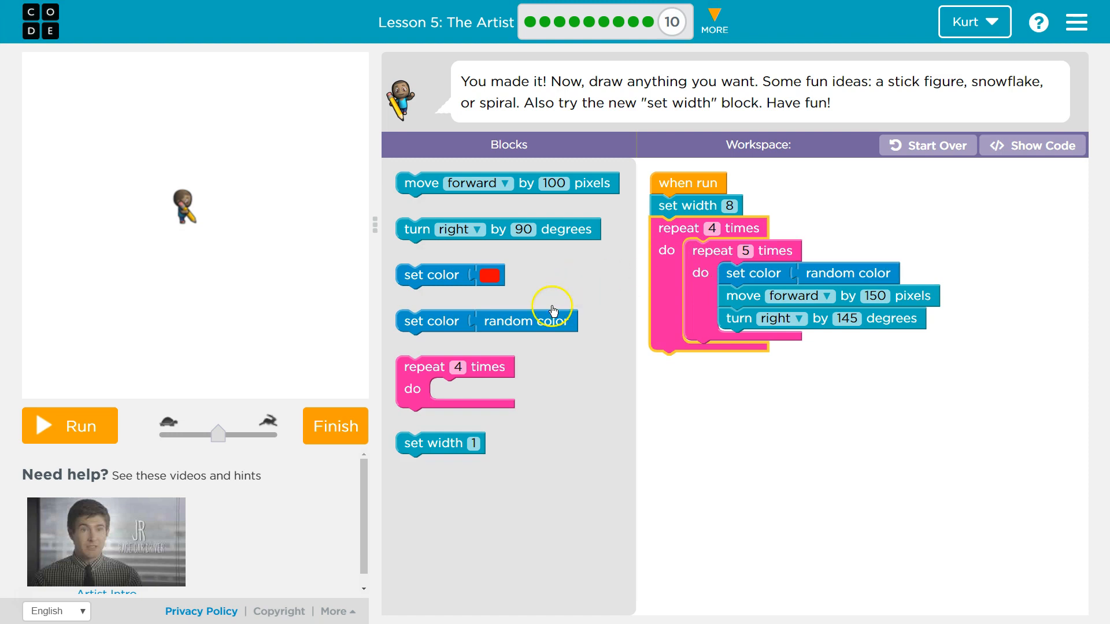
mouse_move(456, 229)
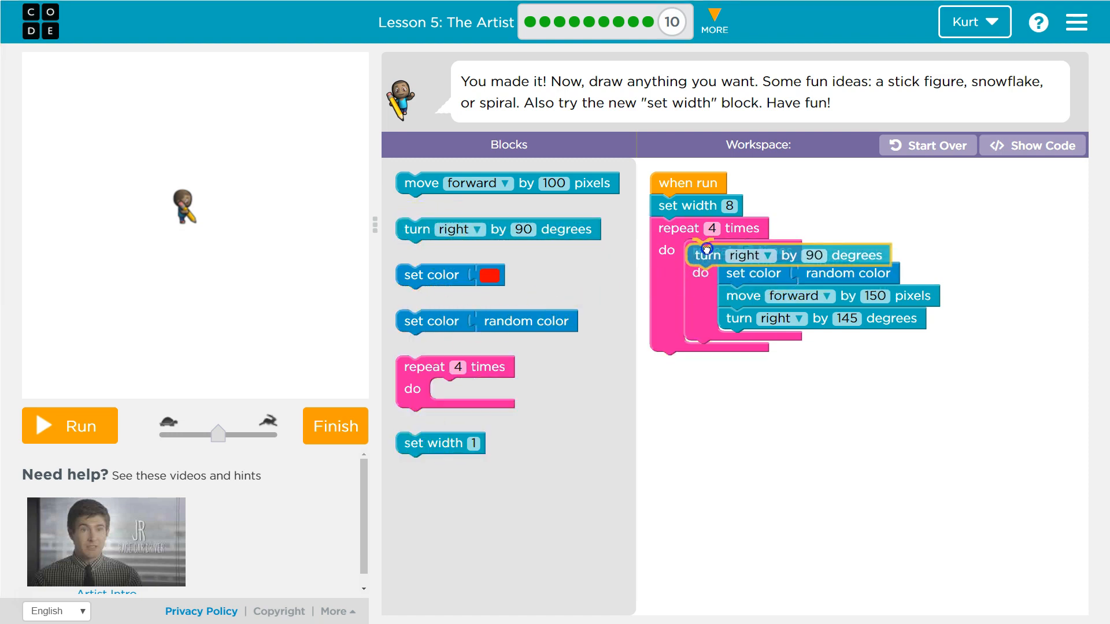
Set the outer turn right to 30 degrees and run to draw rotated stars
left_click(768, 255)
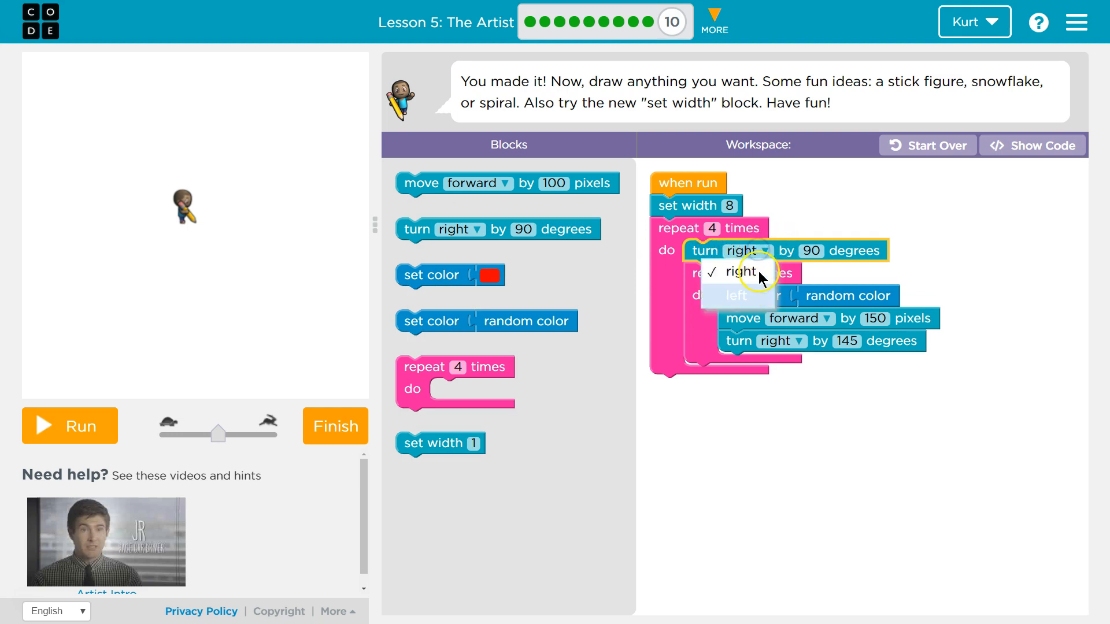
left_click(814, 252)
type("98")
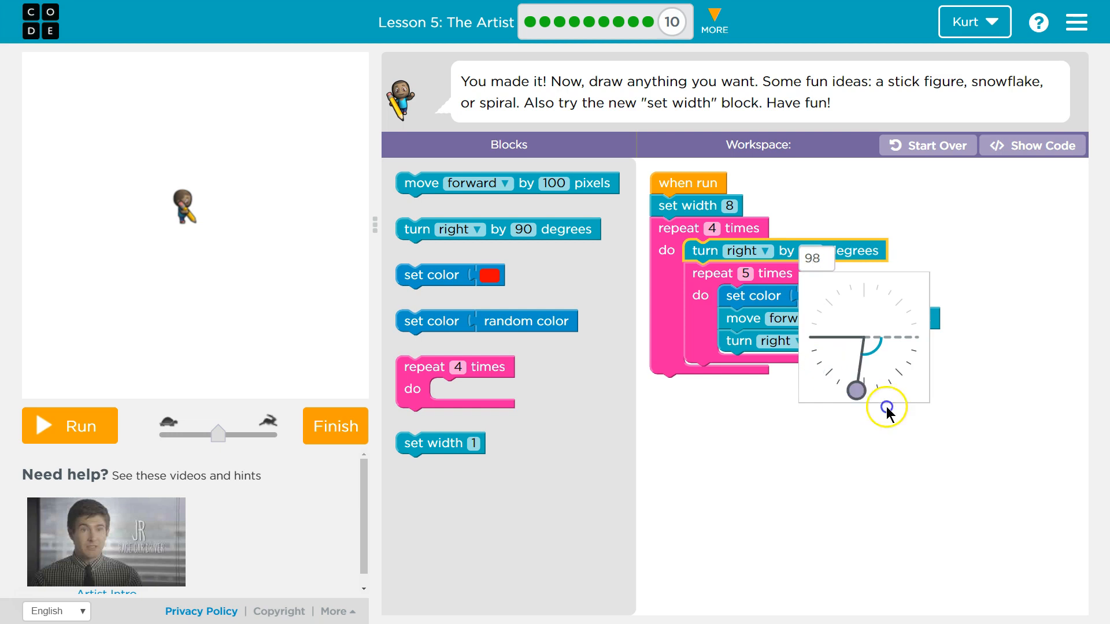
left_click_drag(886, 409, 908, 362)
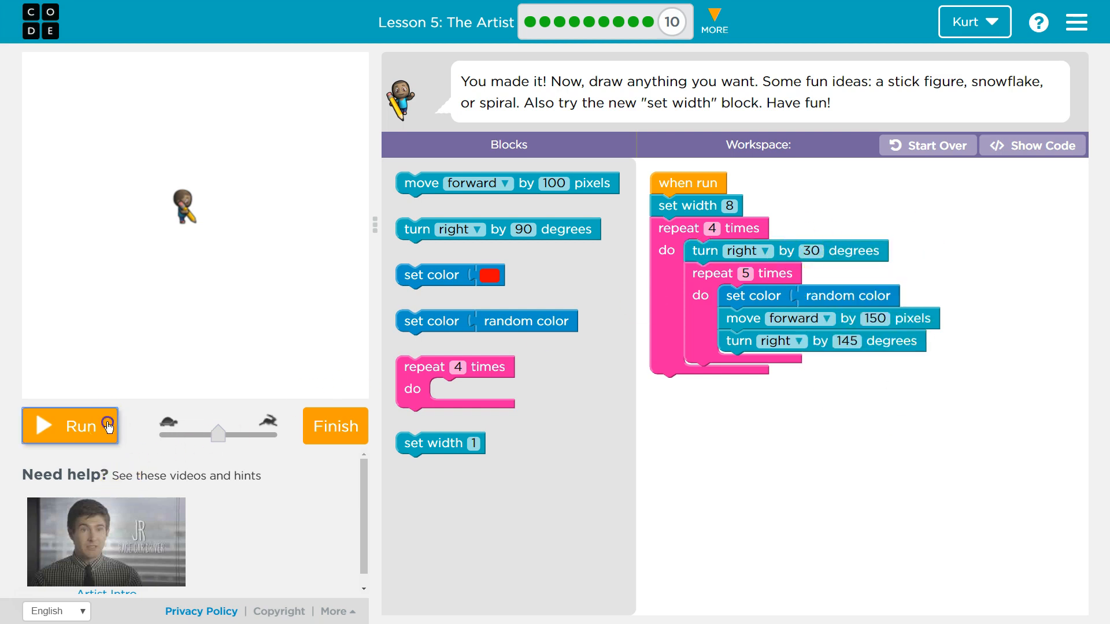
left_click(69, 426)
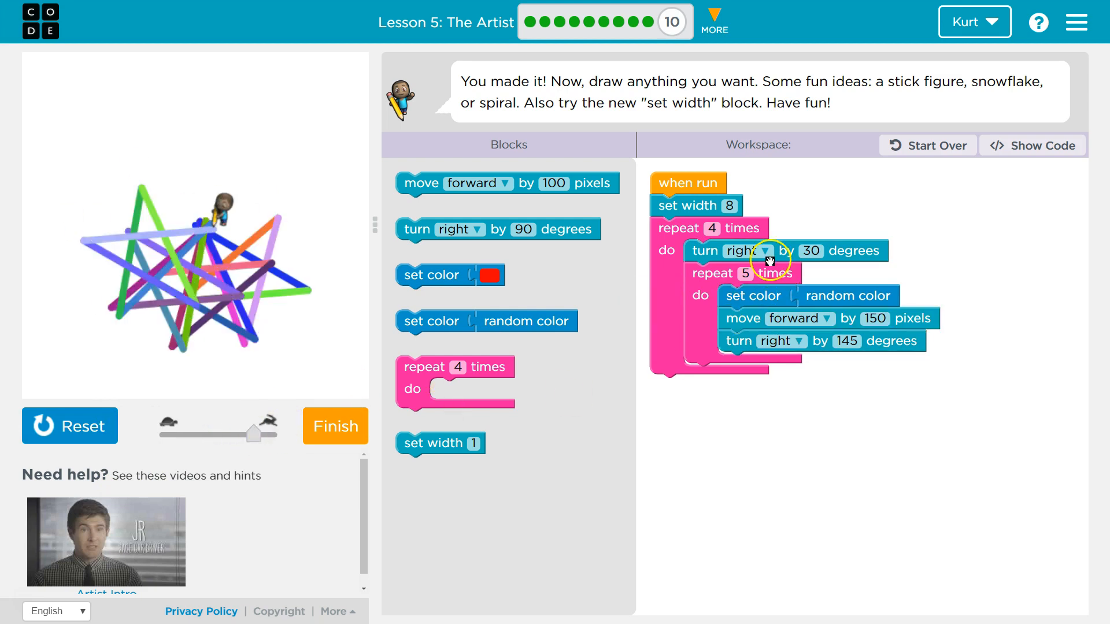
mouse_move(958, 252)
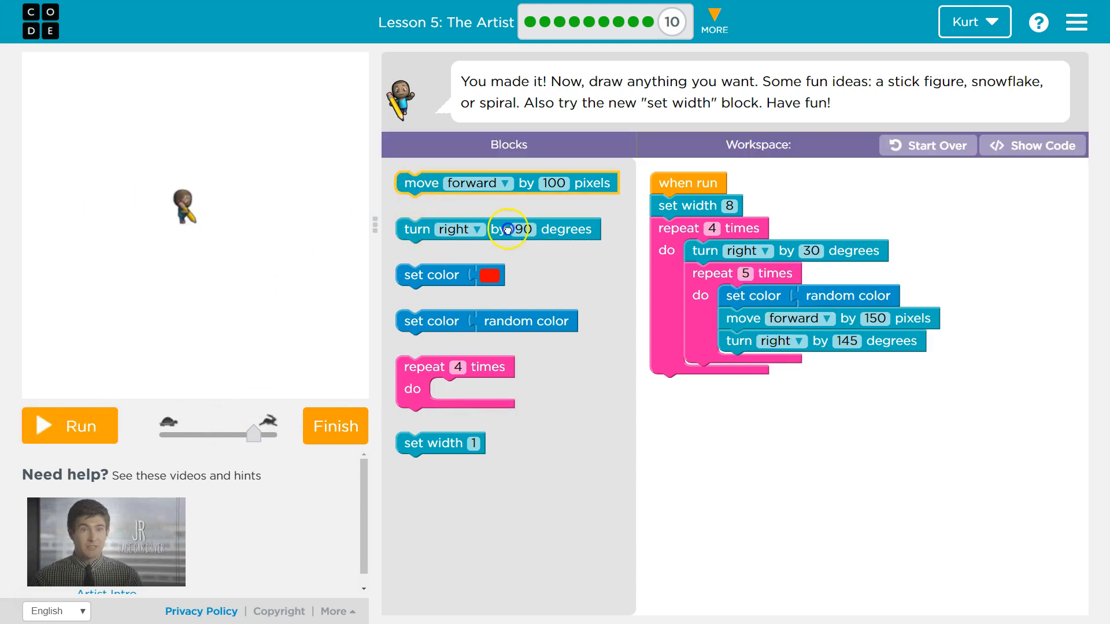
Rerun the program to redraw the ring of stars
left_click(69, 425)
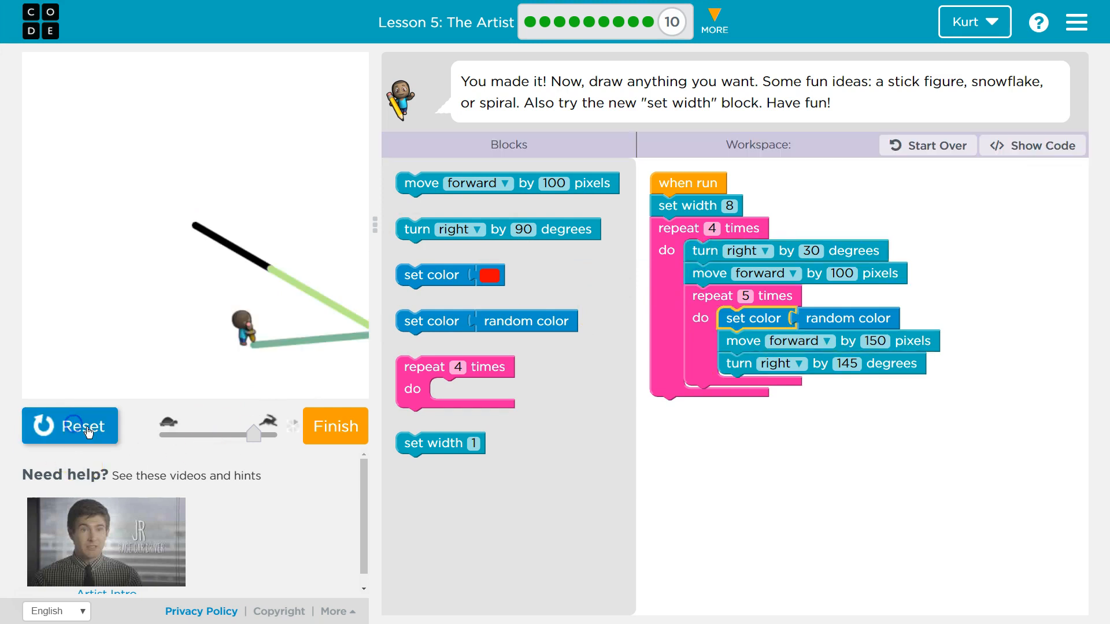
left_click(69, 425)
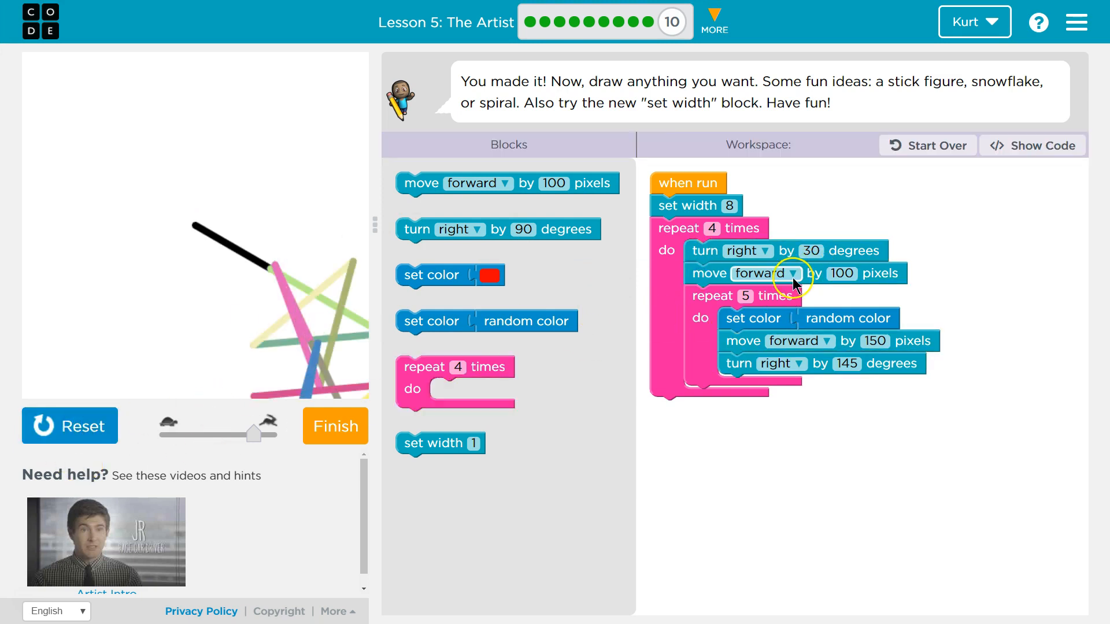
Make the offset move go backward 50 pixels, then reset and rerun
left_click(791, 274)
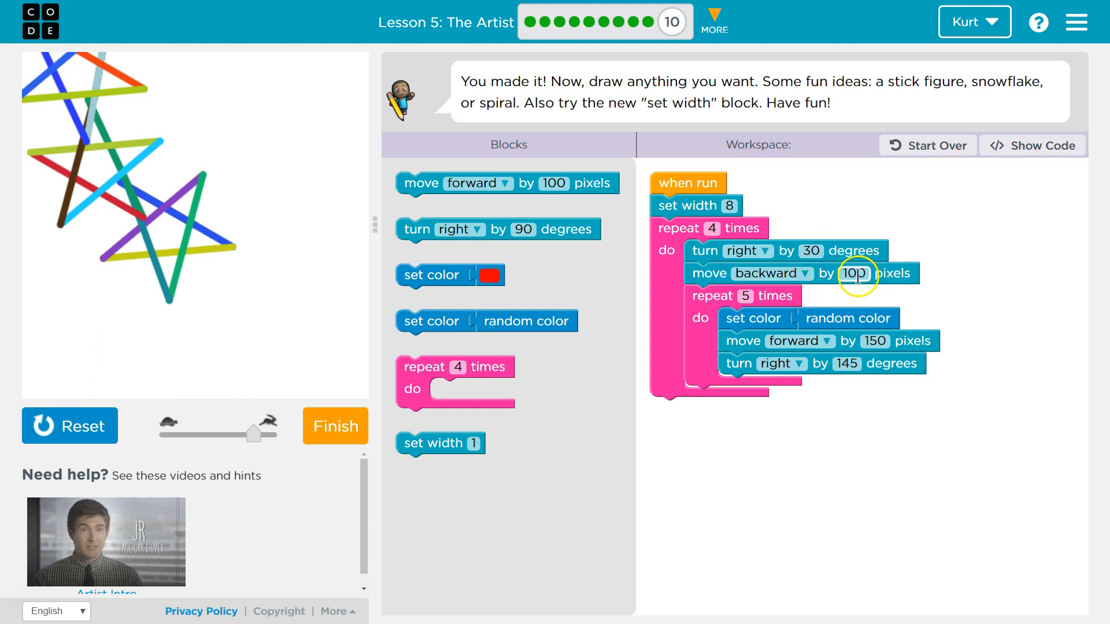
left_click(855, 274)
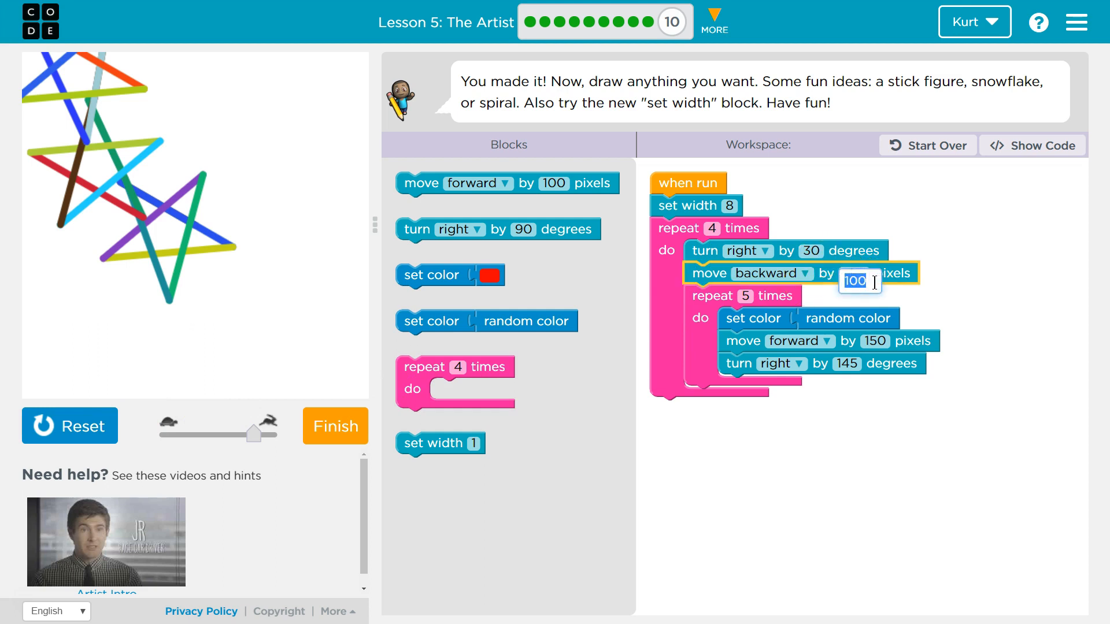
type("50")
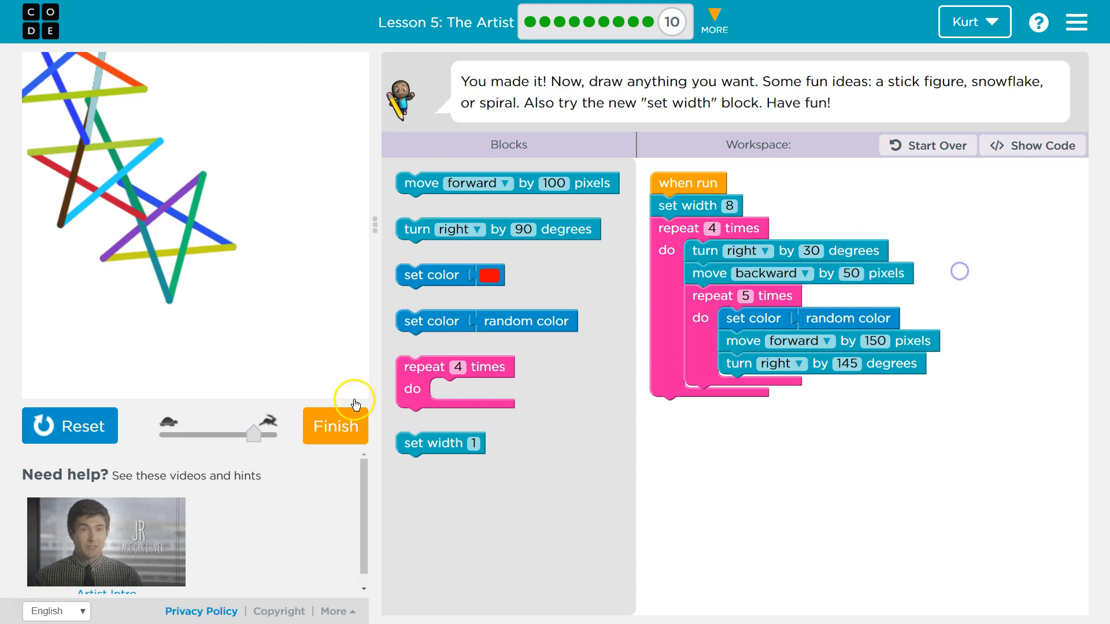
left_click(70, 426)
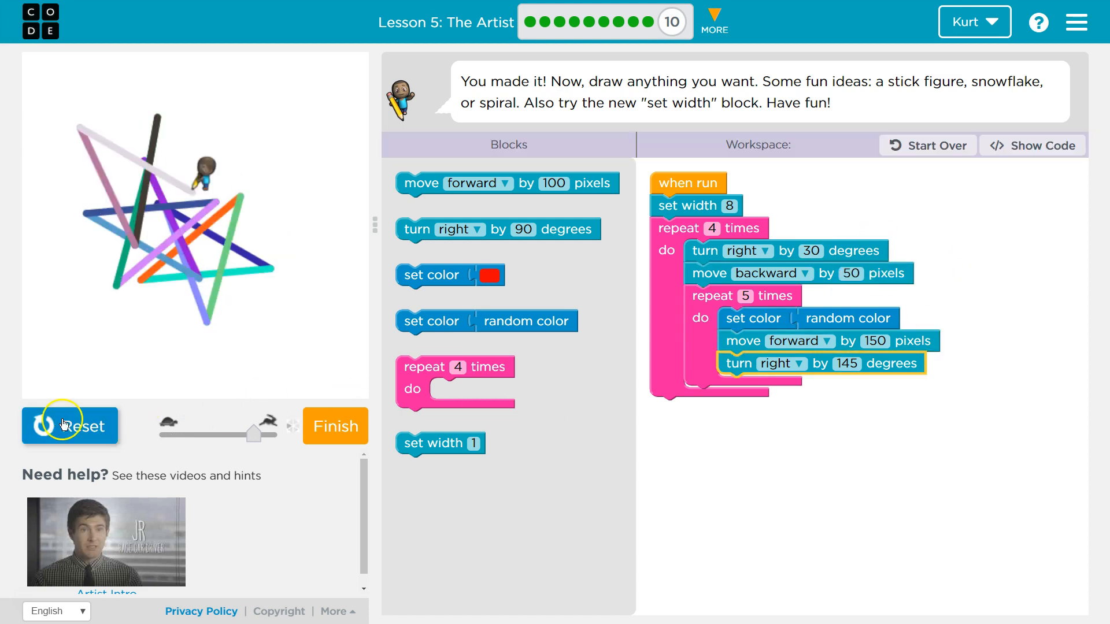
left_click(69, 425)
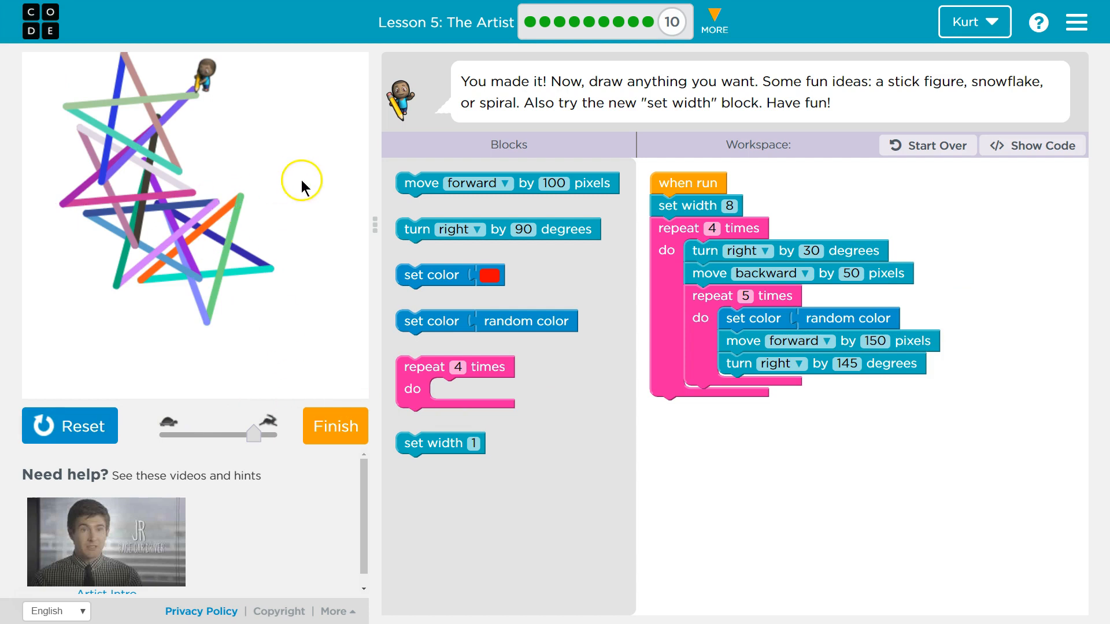
left_click(713, 227)
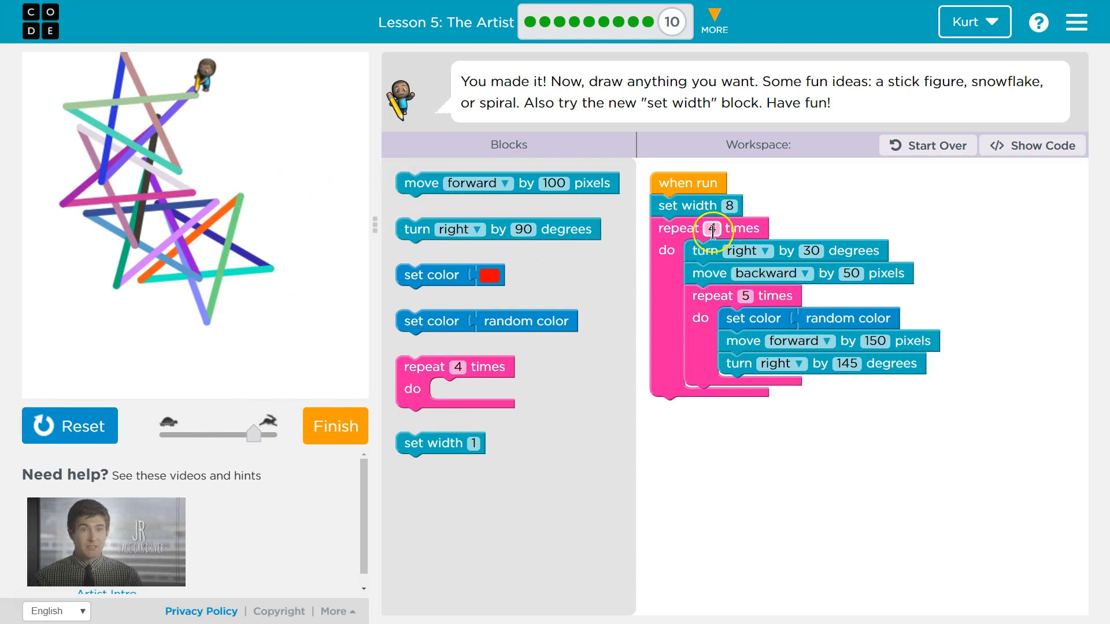
Raise the outer repeat count to 8 and run, then to 12 and rerun
left_click(714, 228)
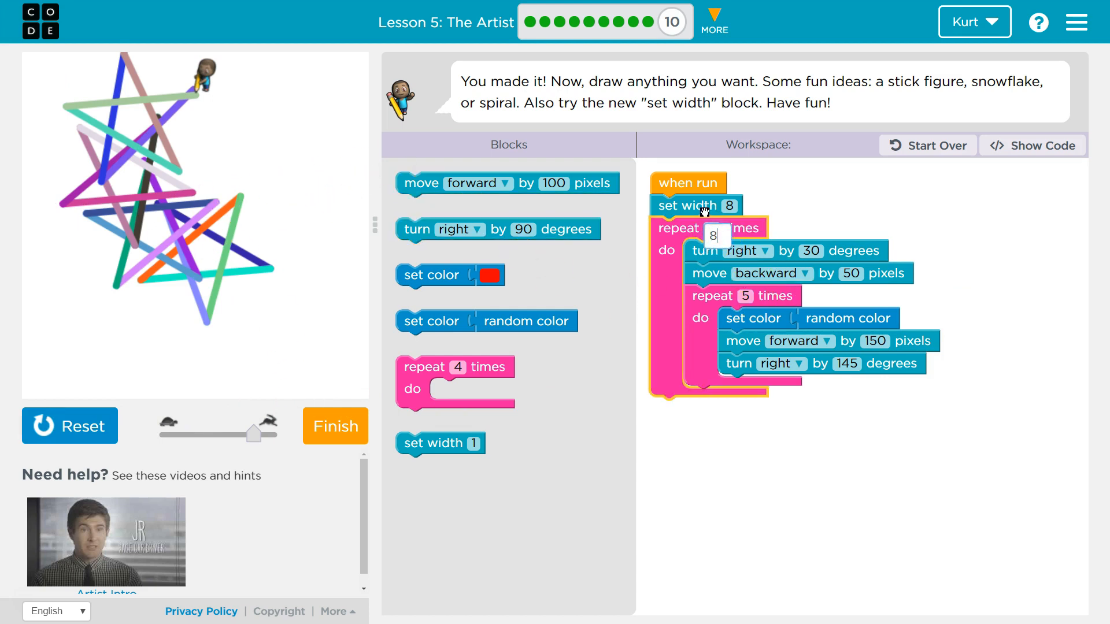
left_click(69, 425)
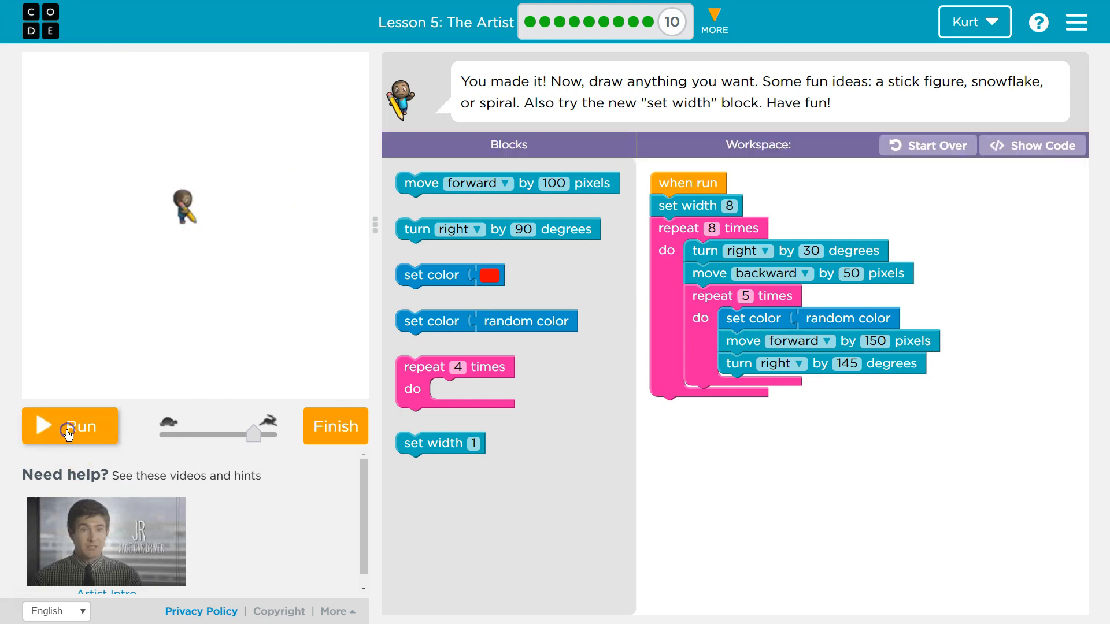
left_click(69, 425)
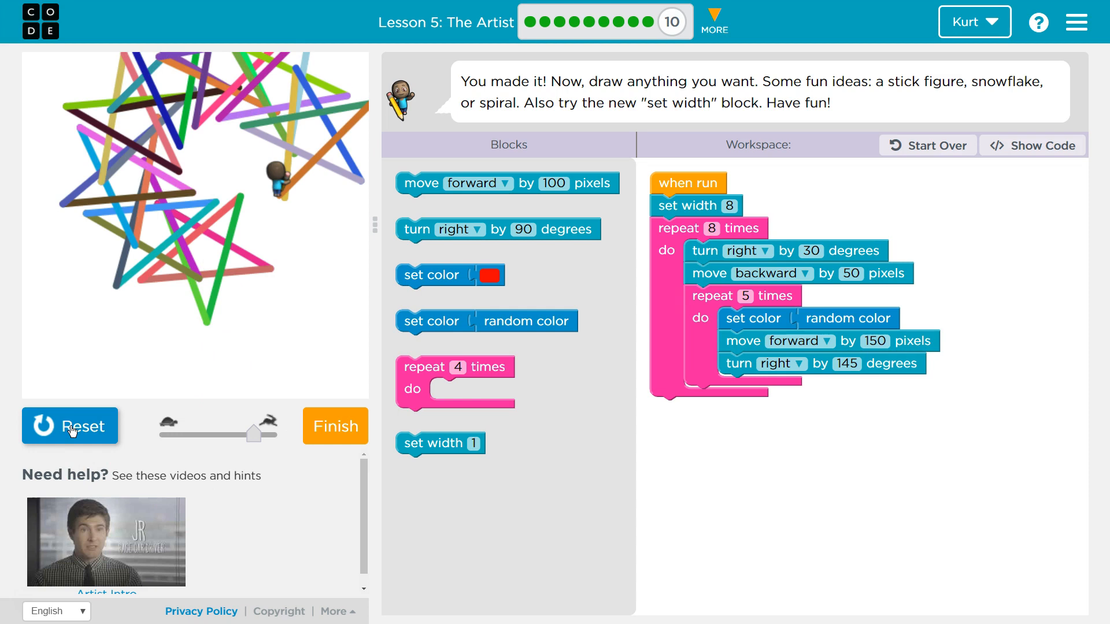
left_click(712, 229)
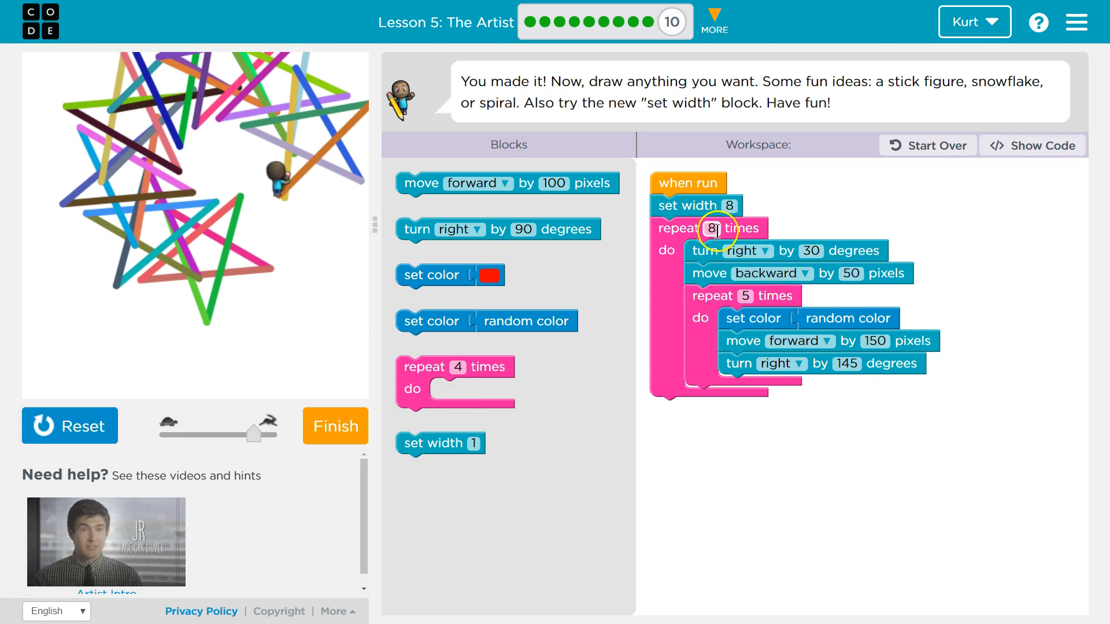
left_click(715, 227)
type("12")
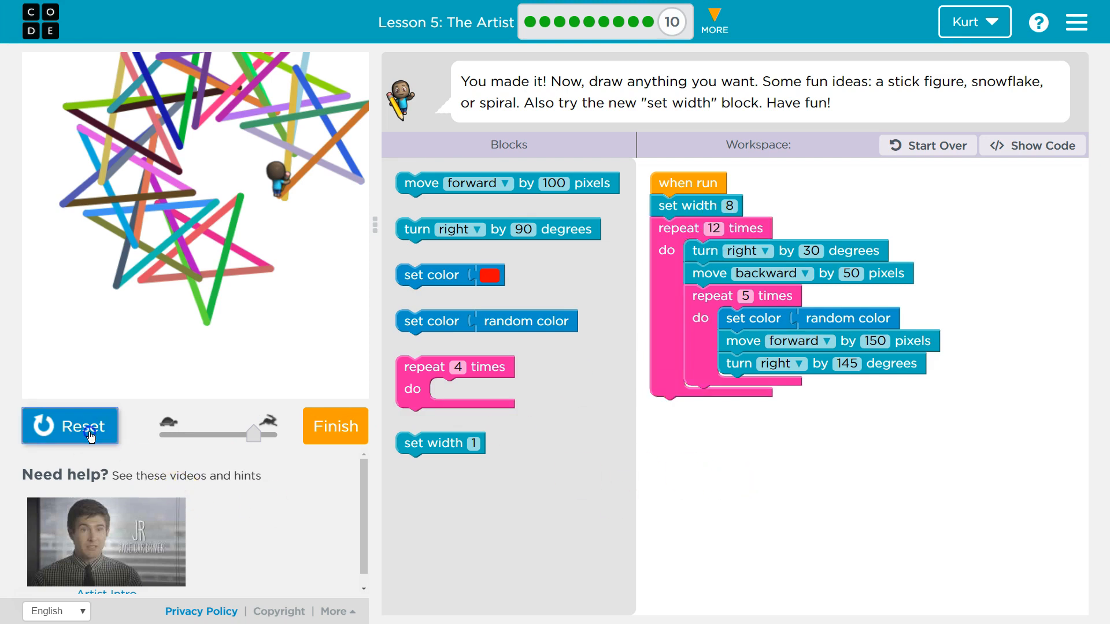
left_click(70, 426)
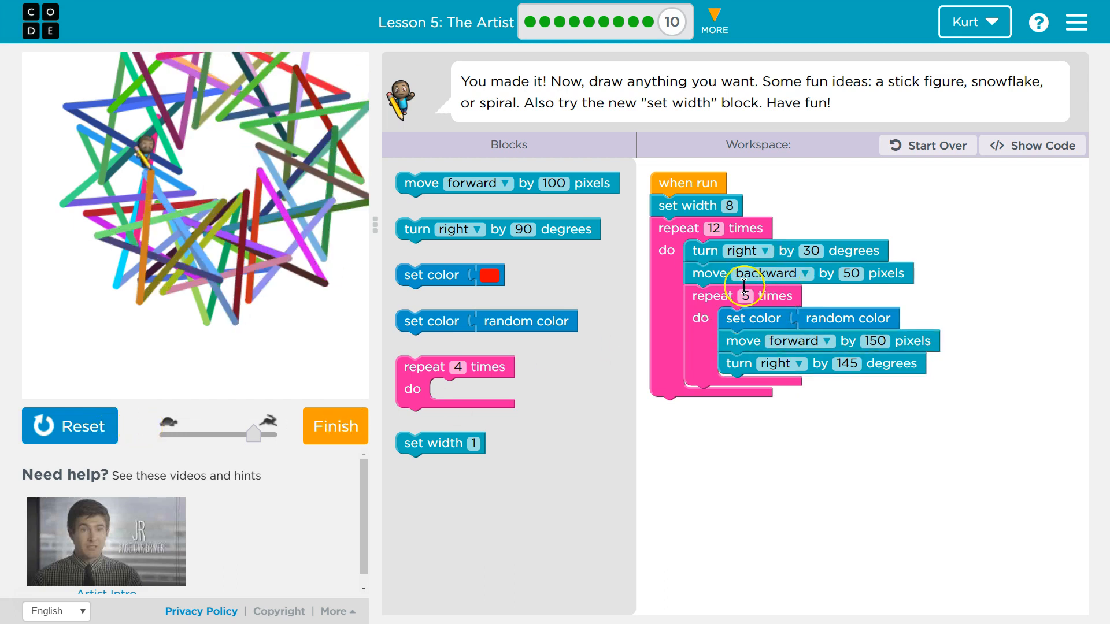
Change the outer repeat count from 12 to 10 and run to redraw the star ring
left_click(734, 206)
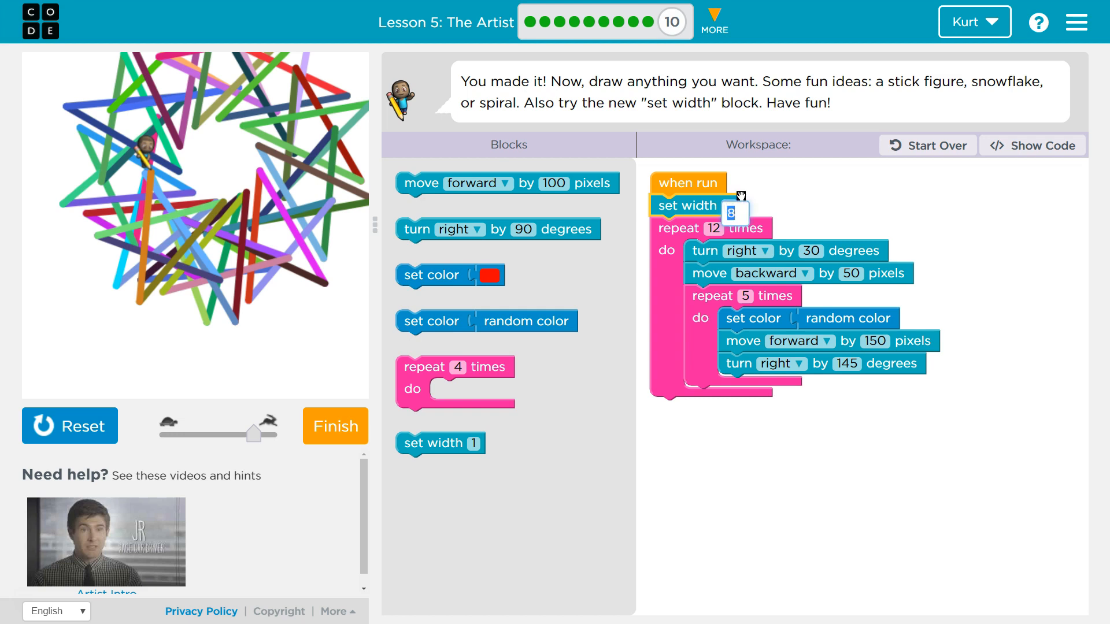
left_click(804, 216)
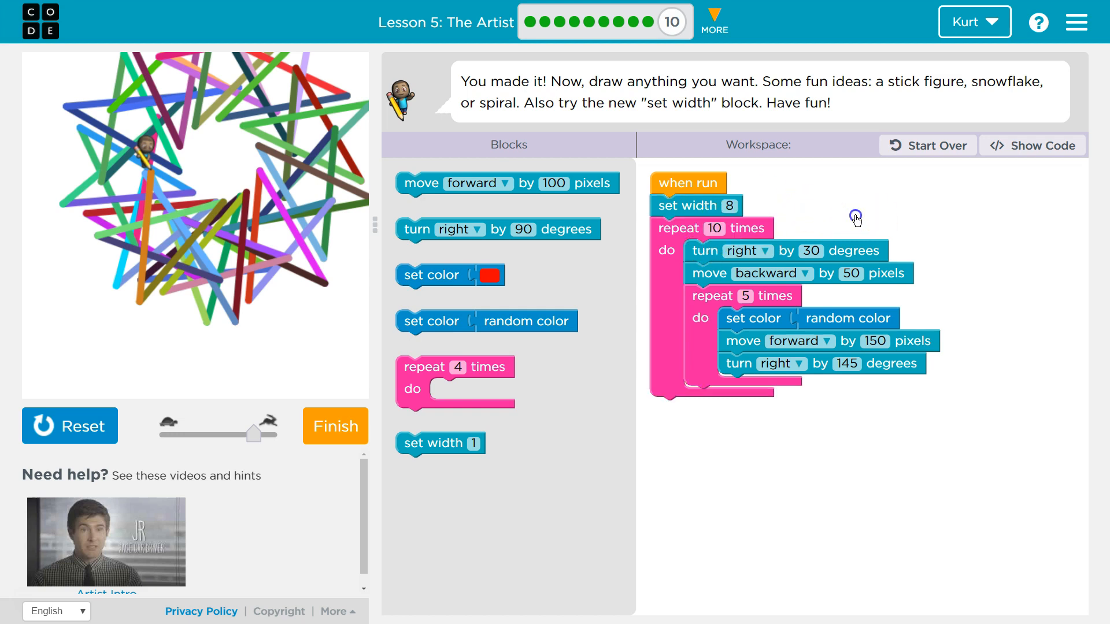
mouse_move(782, 278)
type("60")
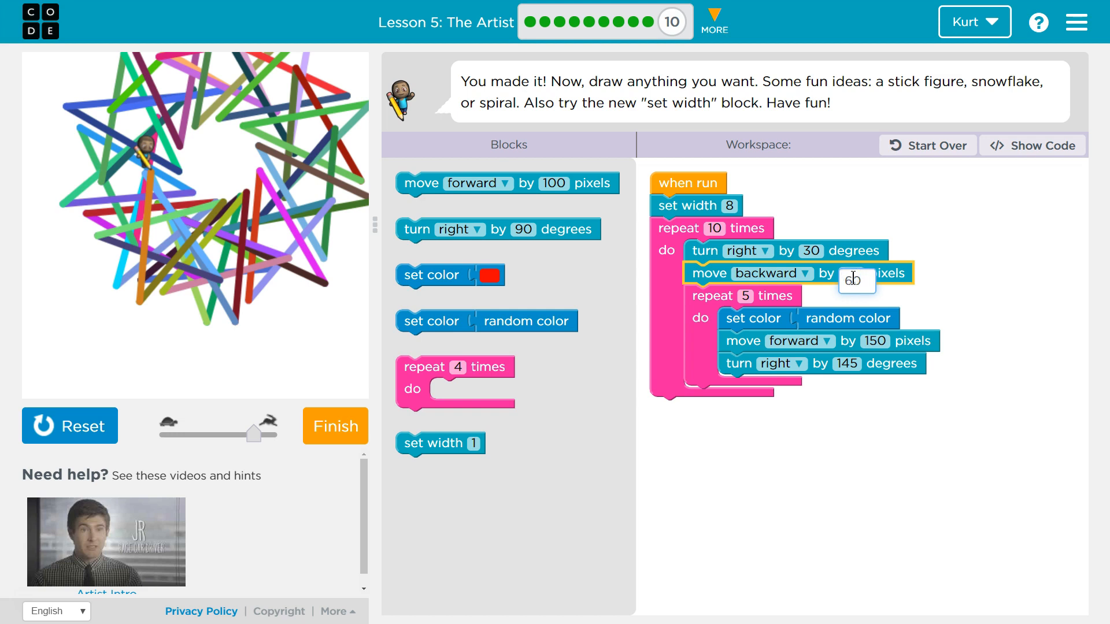
type("d")
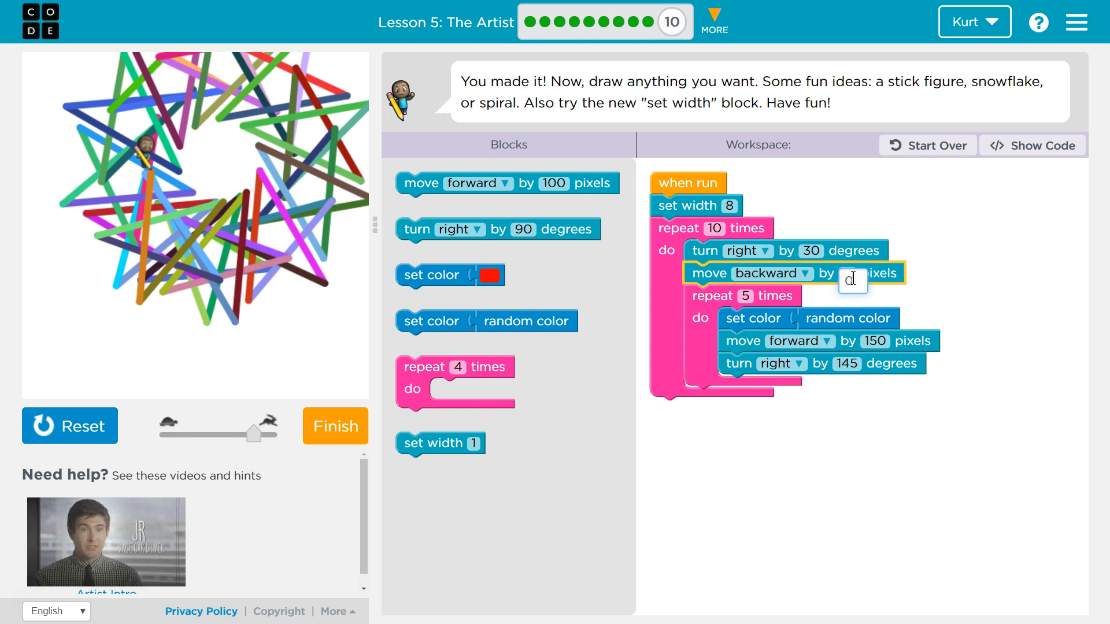
type("50")
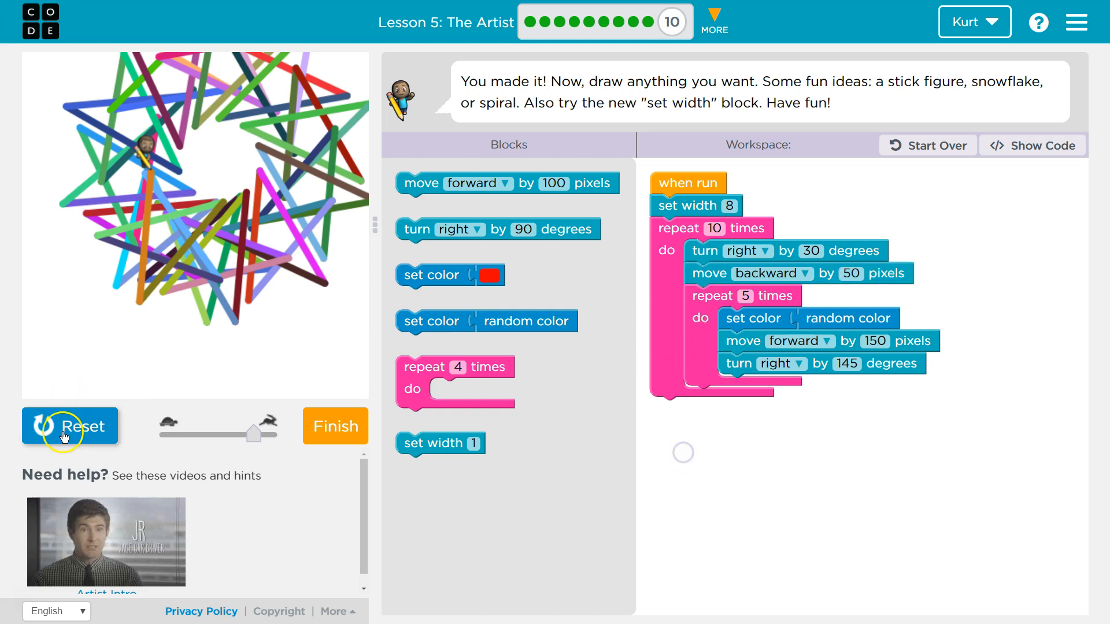
left_click(69, 425)
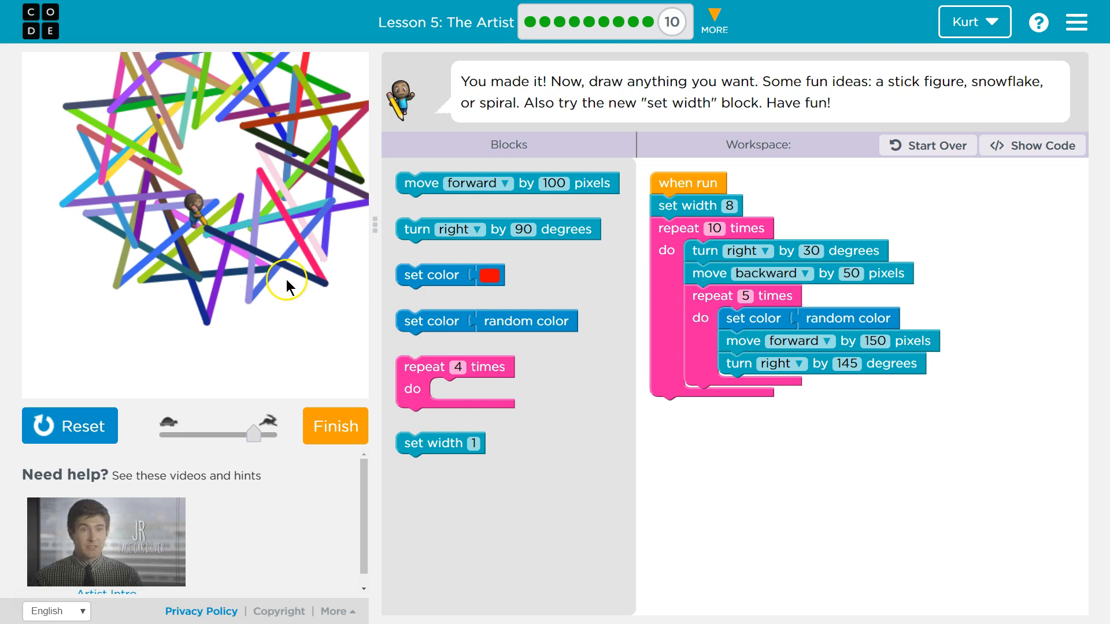
mouse_move(298, 268)
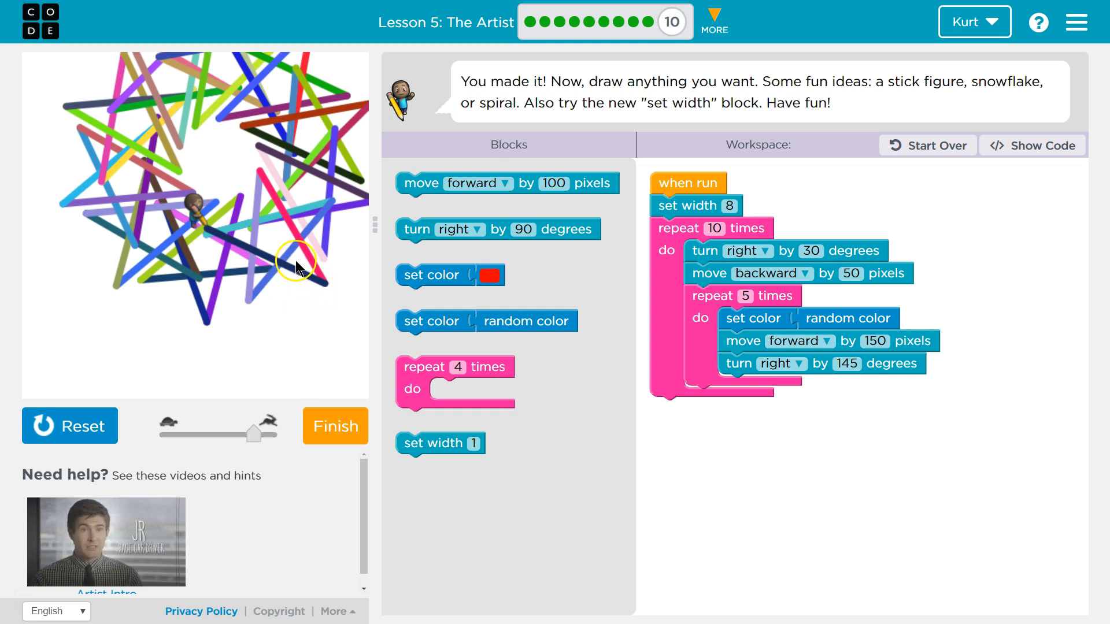
mouse_move(378, 416)
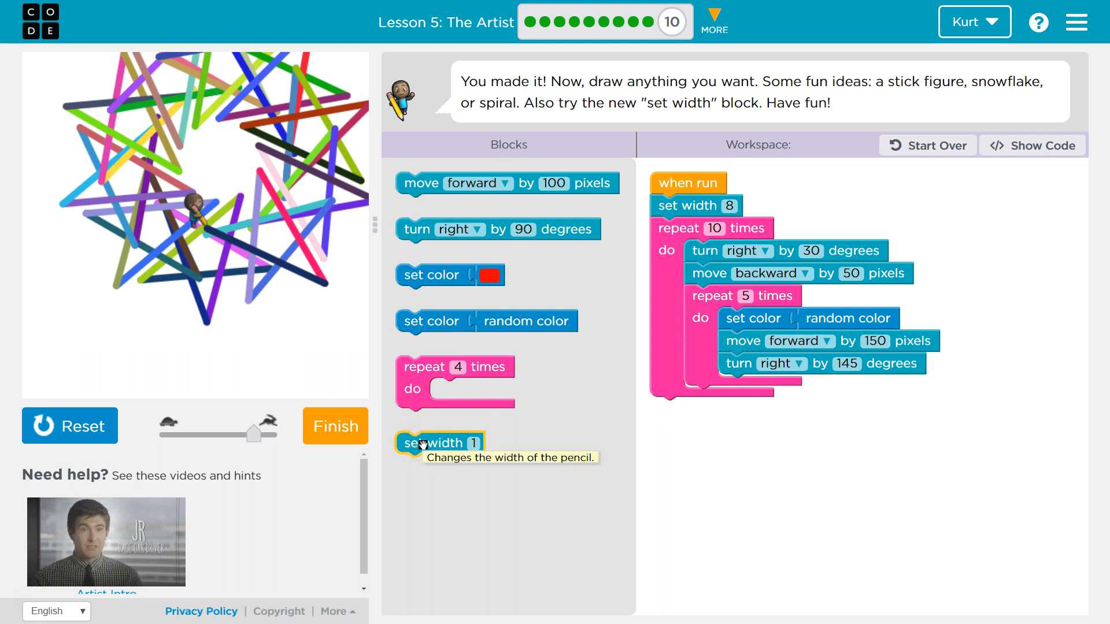
Append a blue set-color block and a move backward 500 pixels after the outer loop
left_click(435, 443)
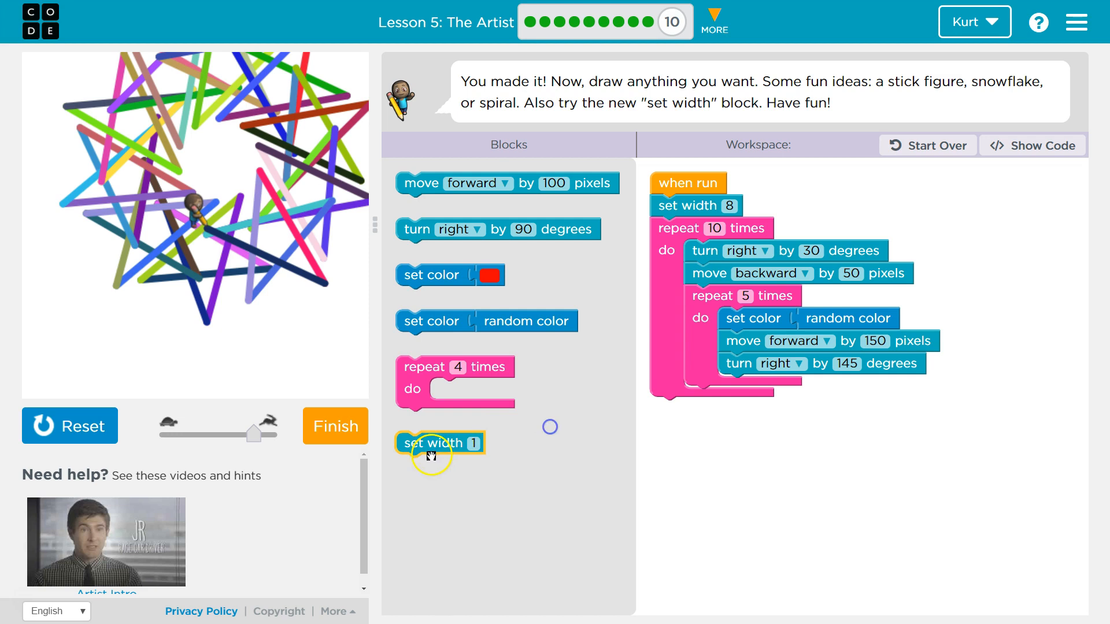
left_click(70, 425)
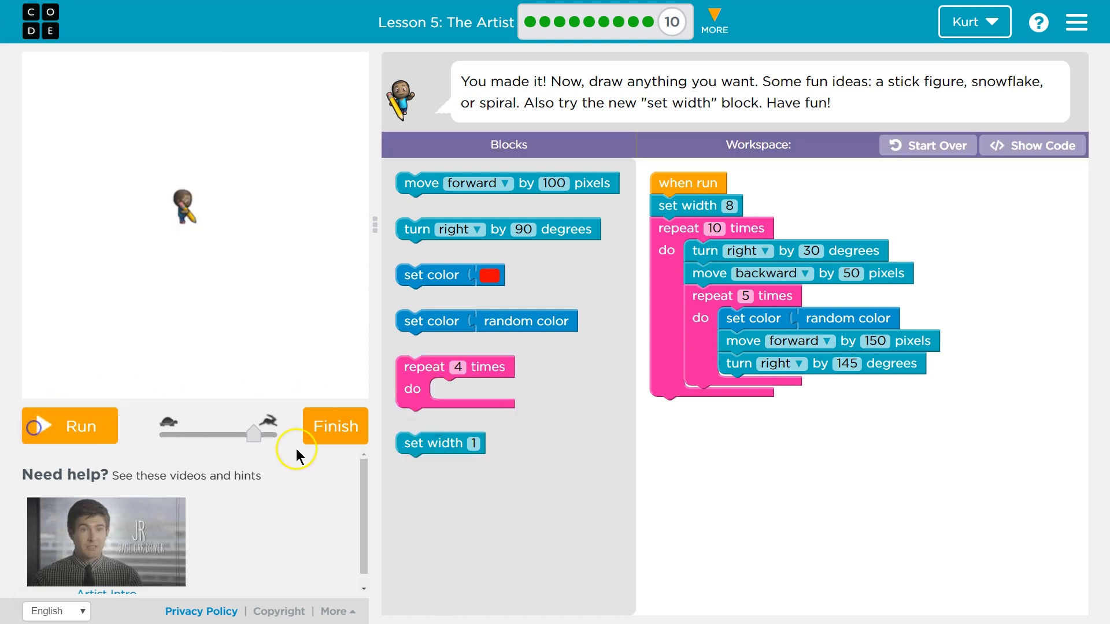
mouse_move(432, 299)
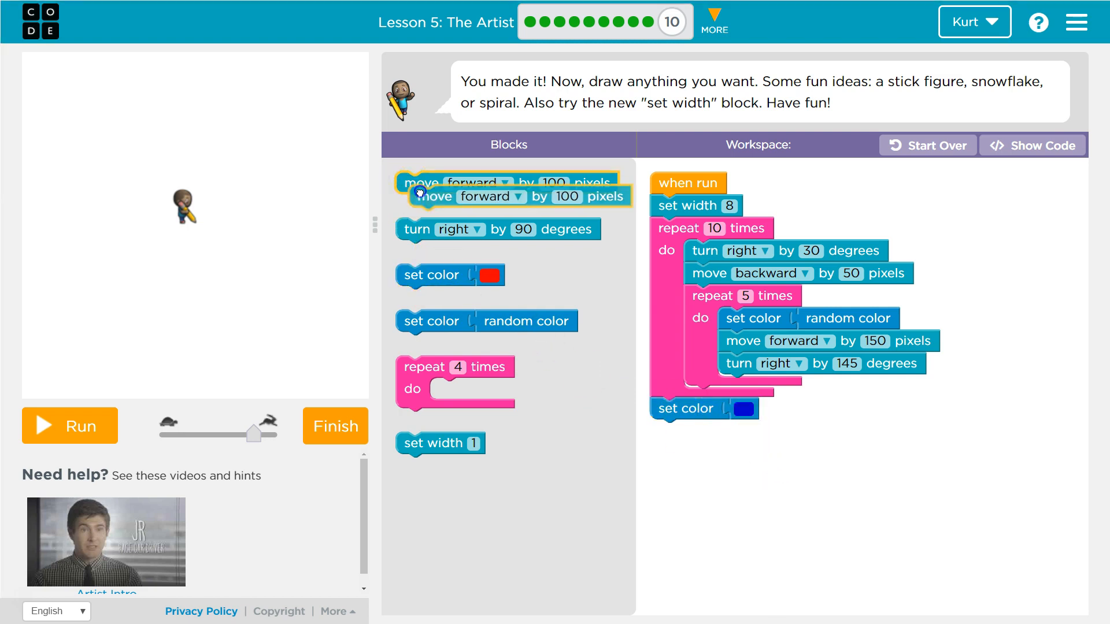
left_click(761, 432)
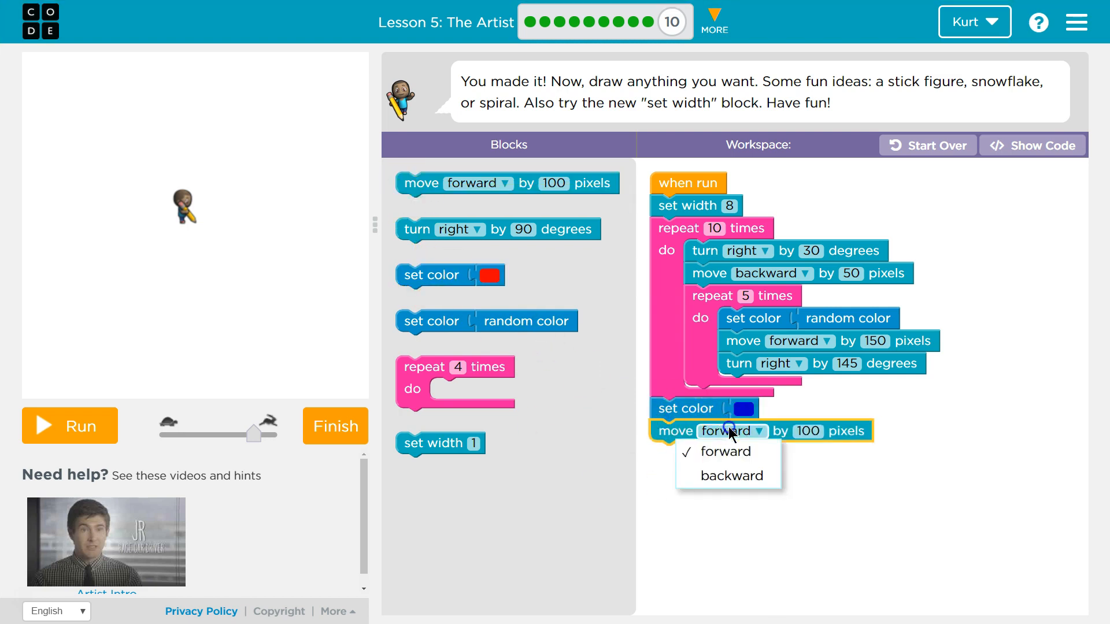
left_click(731, 475)
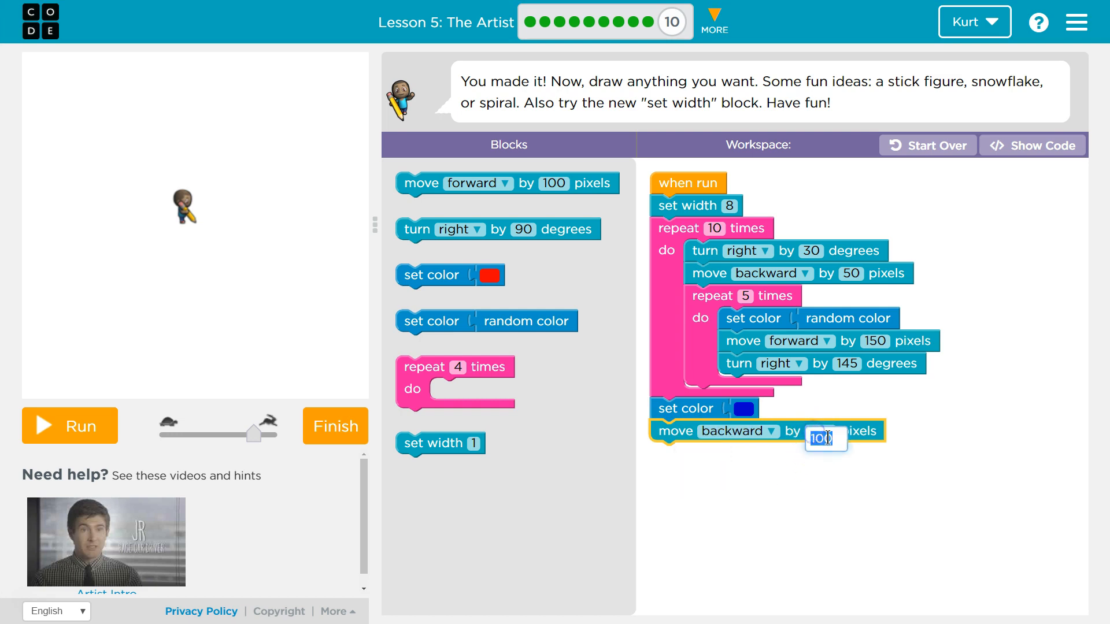
type("500")
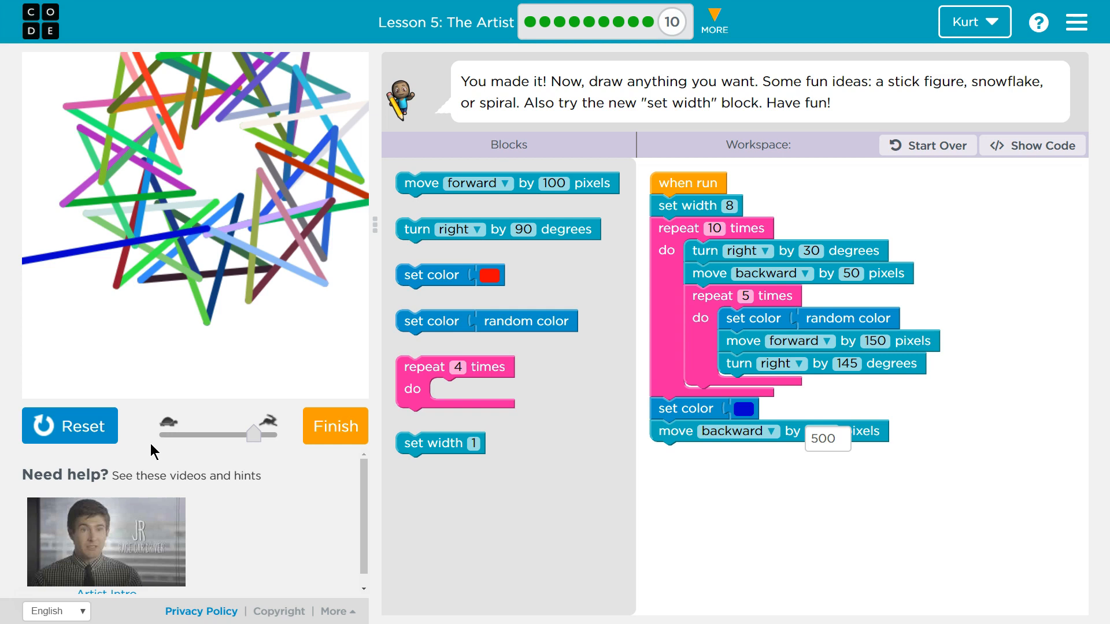
left_click(698, 539)
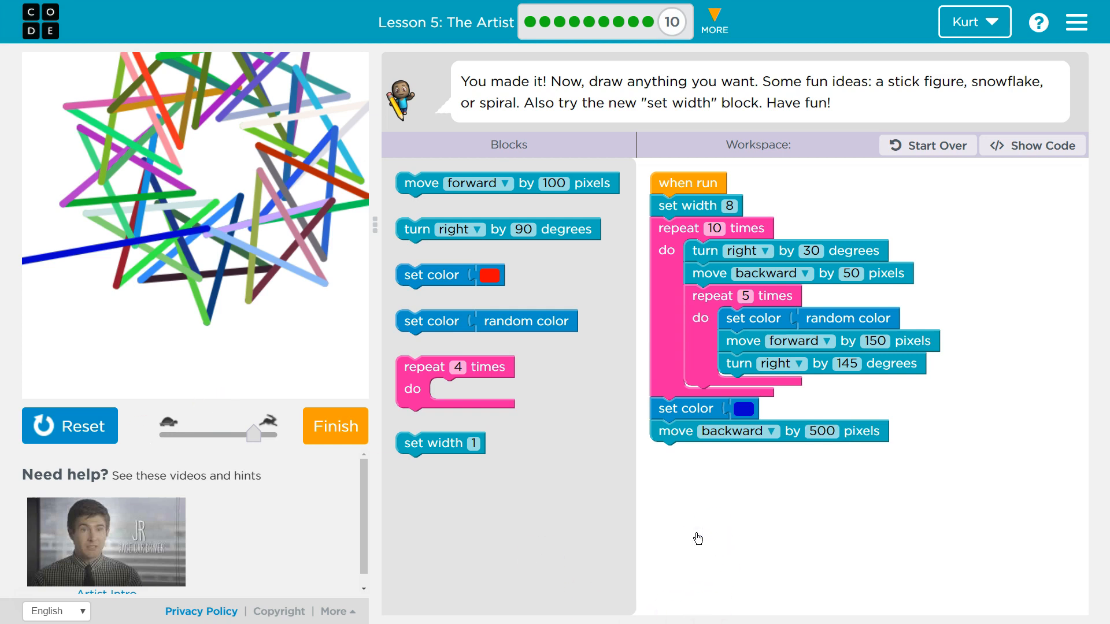